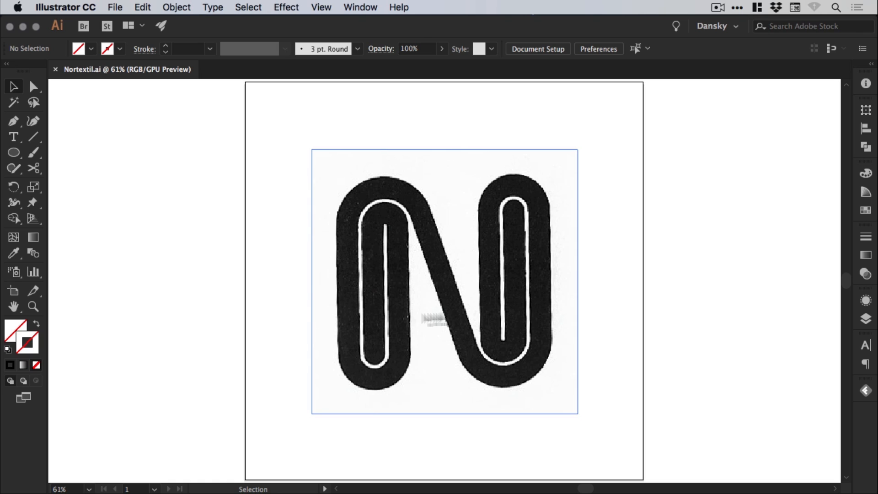
{"action": "mouse_move", "coordinate": [436, 290]}
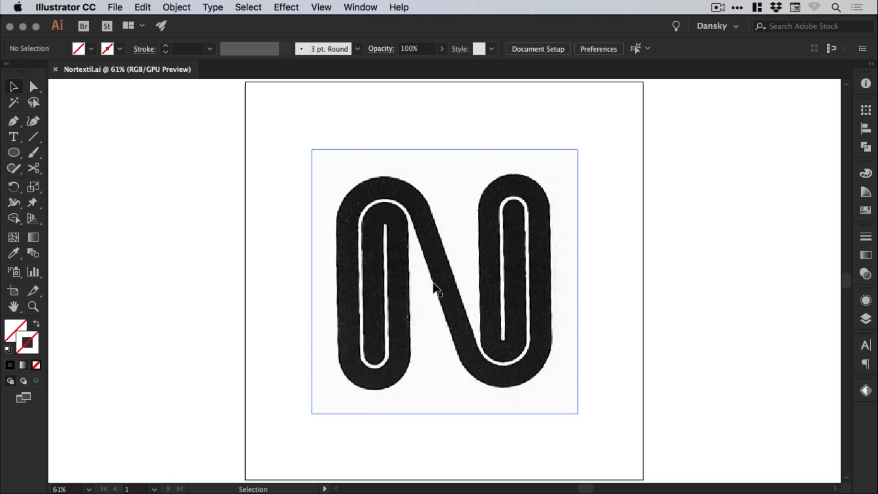
{"action": "mouse_move", "coordinate": [439, 281]}
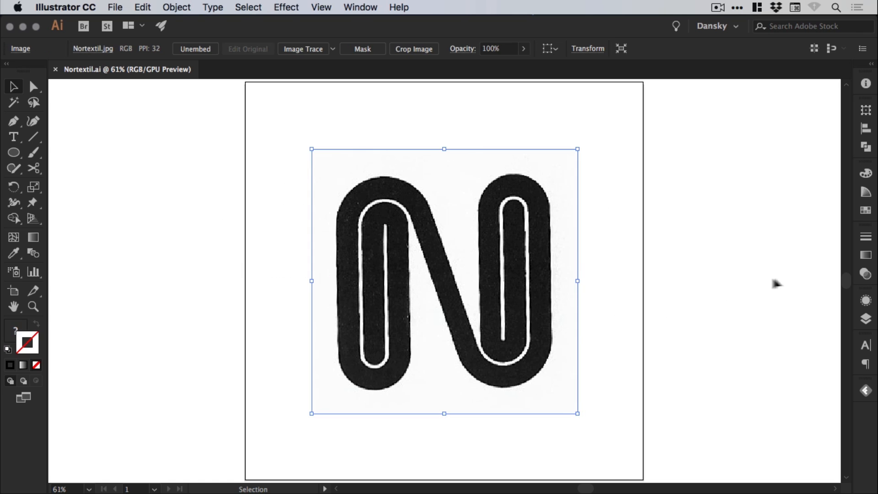
Fade the scanned N image to 30% opacity and lock it via Object > Lock
{"action": "left_click", "coordinate": [866, 273]}
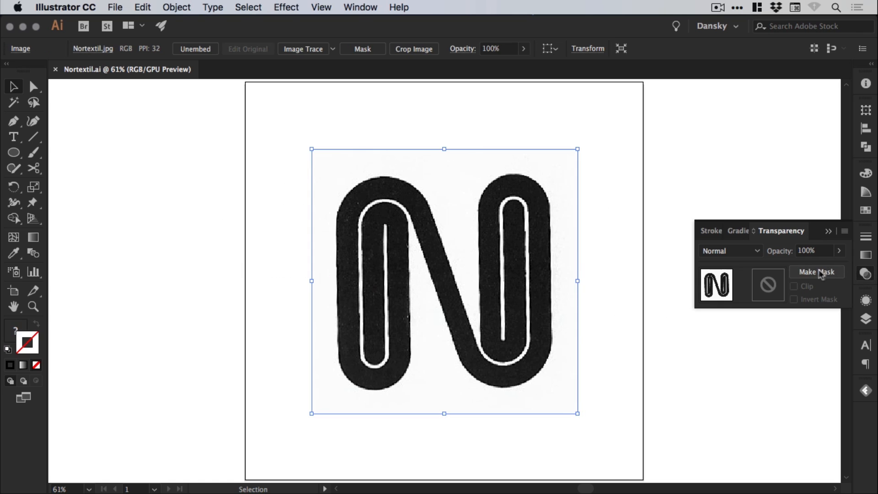
{"action": "left_click_drag", "start_coordinate": [838, 251], "coordinate": [807, 267]}
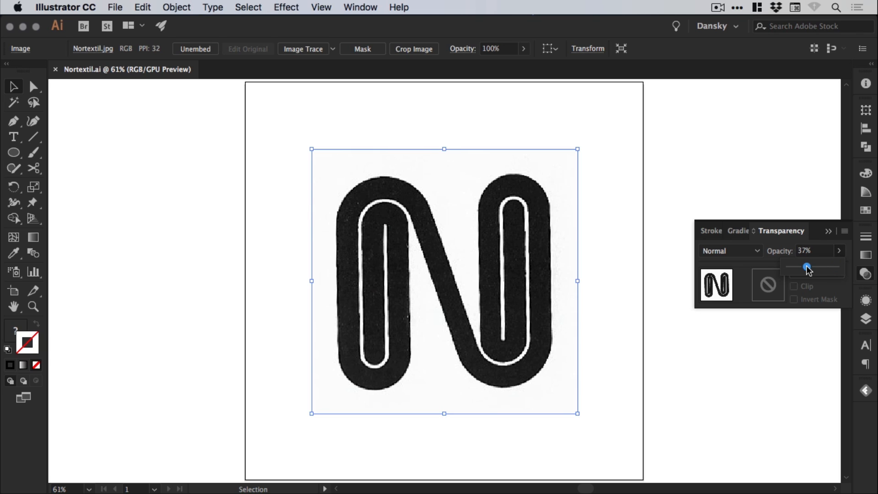
{"action": "left_click_drag", "start_coordinate": [807, 267], "coordinate": [804, 267]}
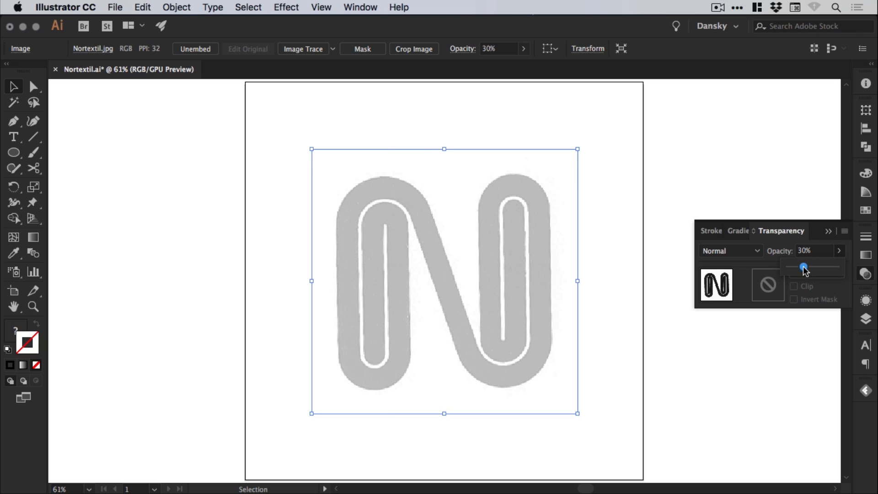
{"action": "mouse_move", "coordinate": [870, 275]}
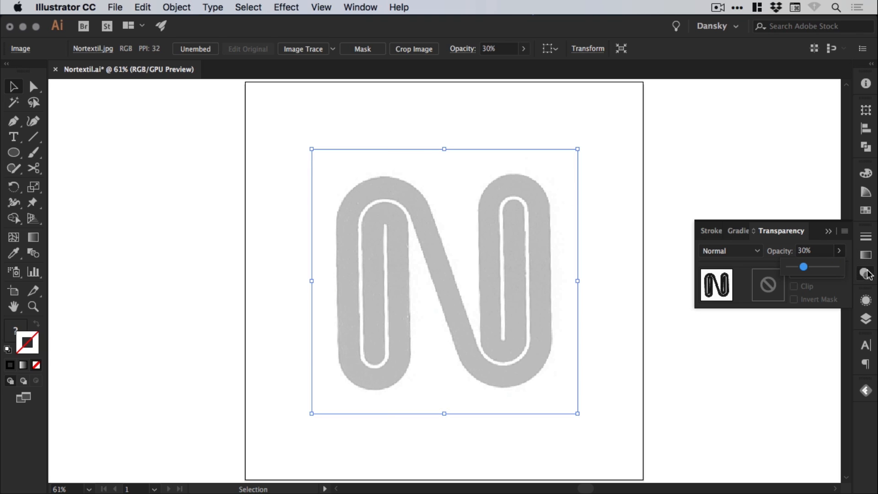
{"action": "left_click", "coordinate": [866, 274]}
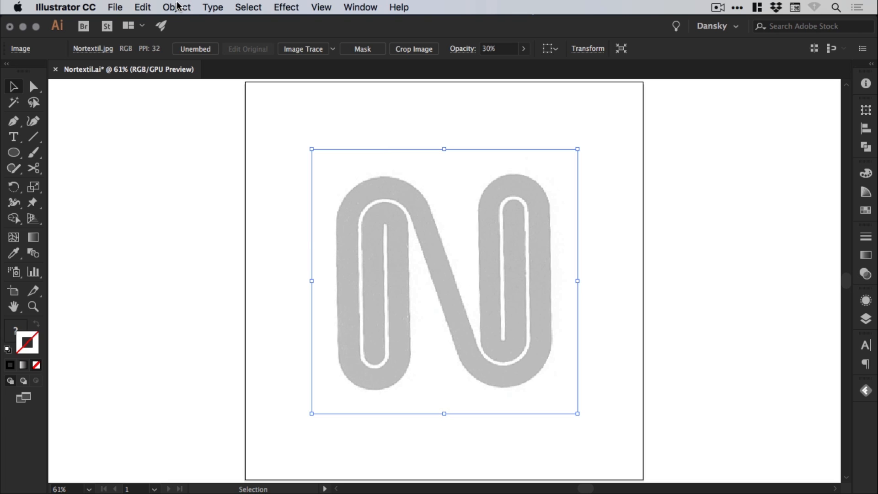
{"action": "left_click", "coordinate": [177, 7]}
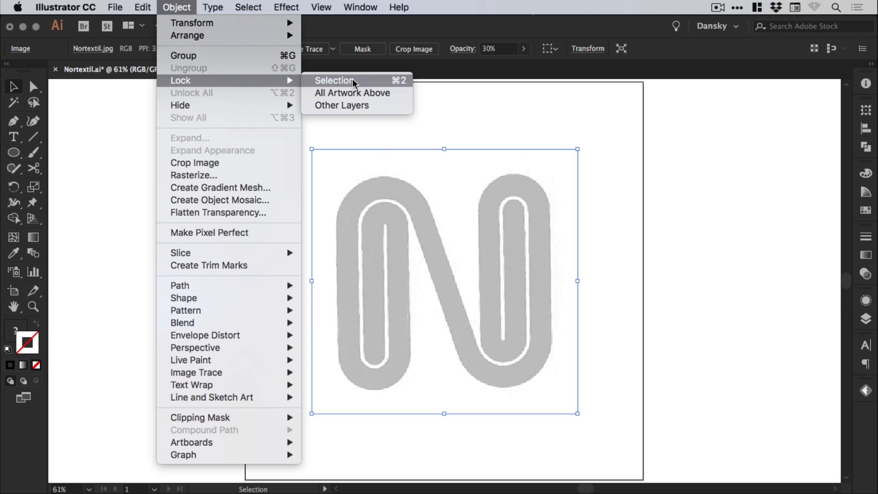
{"action": "left_click", "coordinate": [334, 80]}
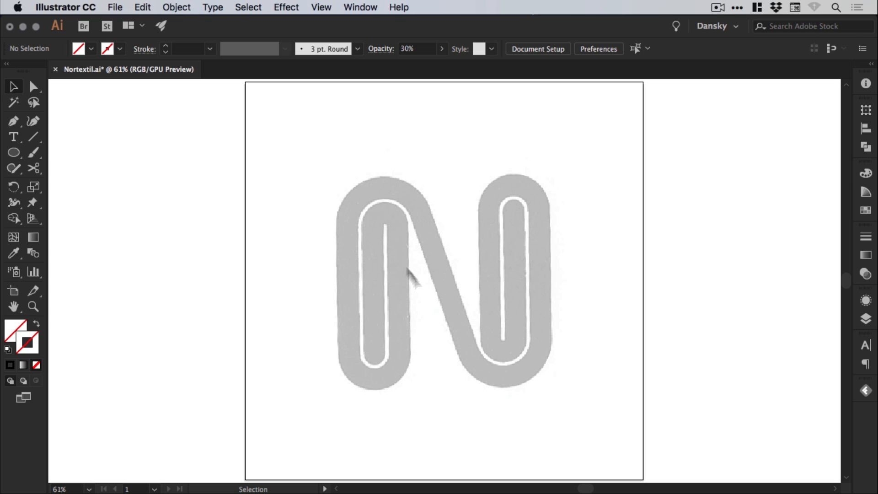
{"action": "mouse_move", "coordinate": [504, 275]}
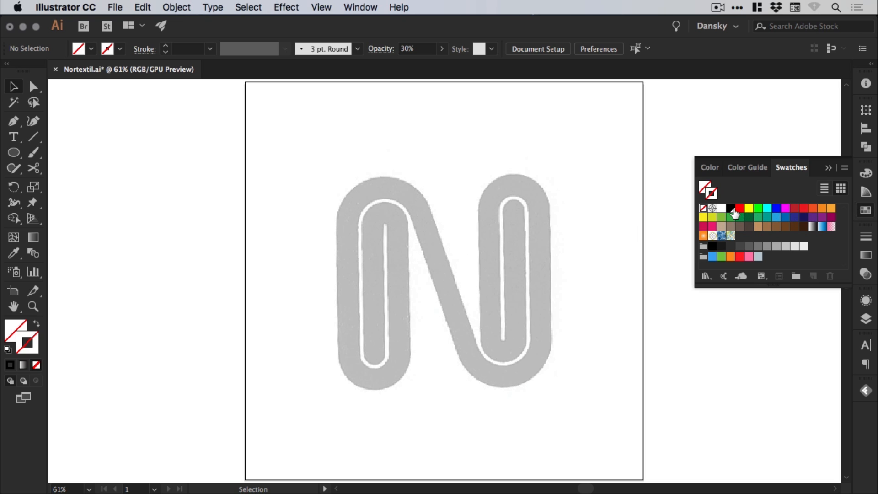
Tick Global in the Black swatch's options, confirm, and close the Swatches panel
{"action": "double_click", "coordinate": [732, 208]}
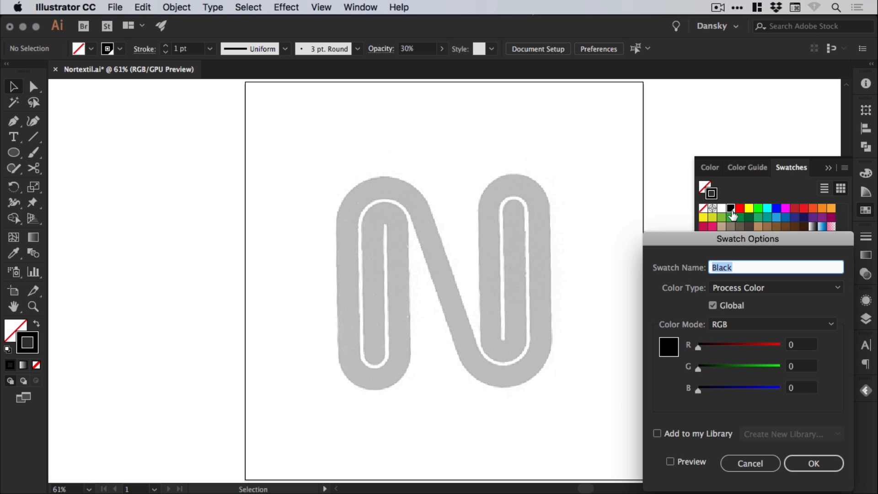
{"action": "left_click", "coordinate": [713, 305]}
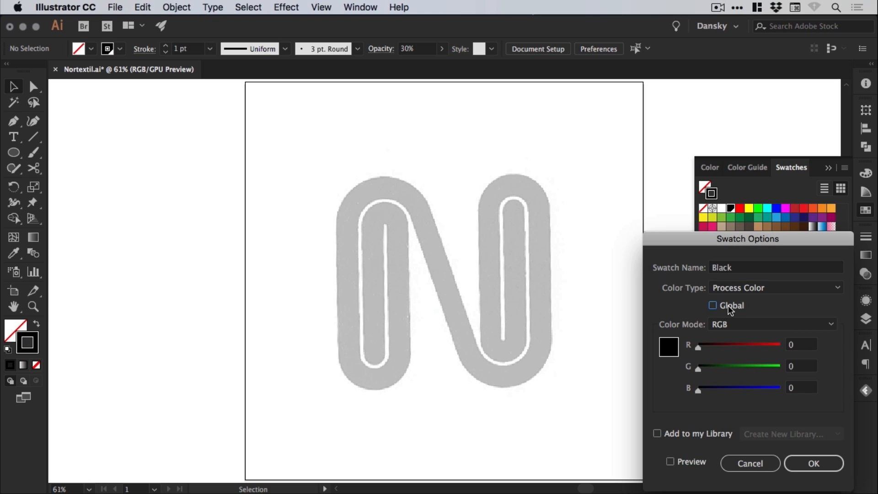
{"action": "left_click", "coordinate": [712, 306]}
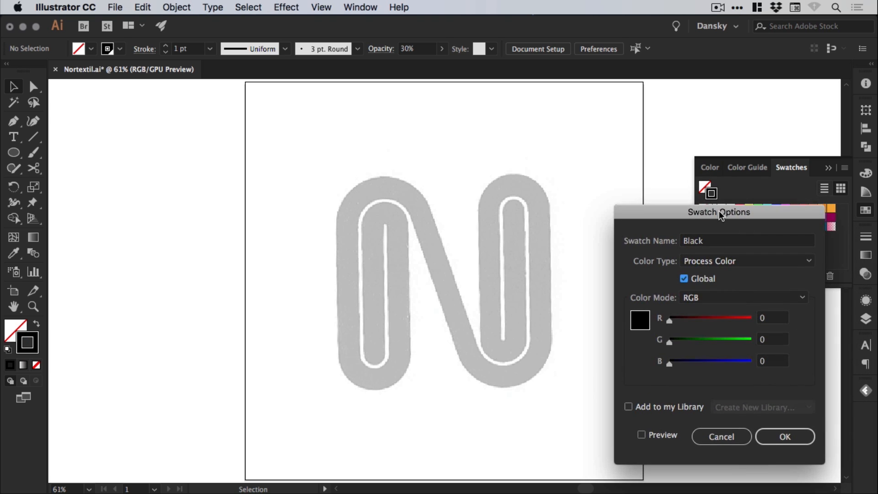
{"action": "left_click_drag", "start_coordinate": [719, 211], "coordinate": [719, 214]}
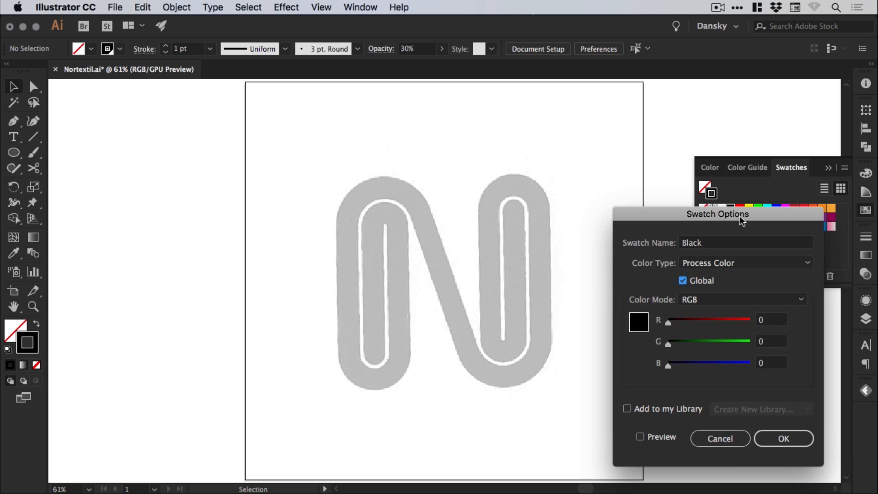
{"action": "mouse_move", "coordinate": [724, 279]}
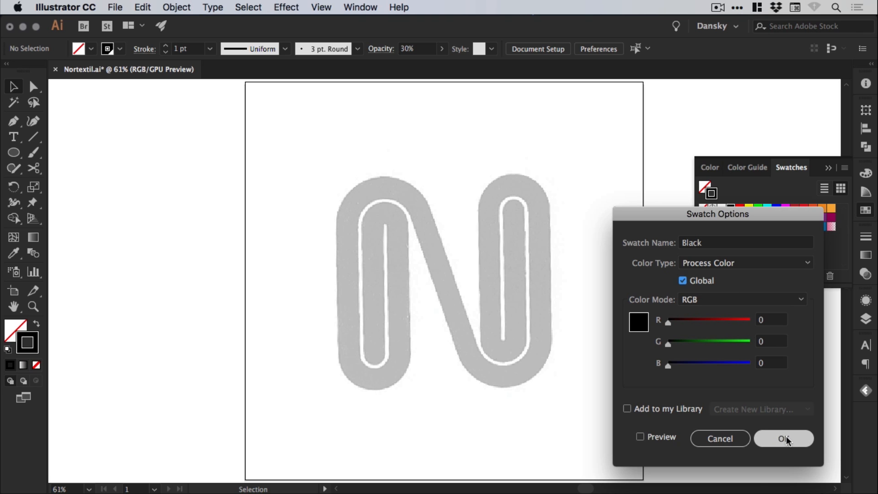
{"action": "left_click", "coordinate": [784, 439]}
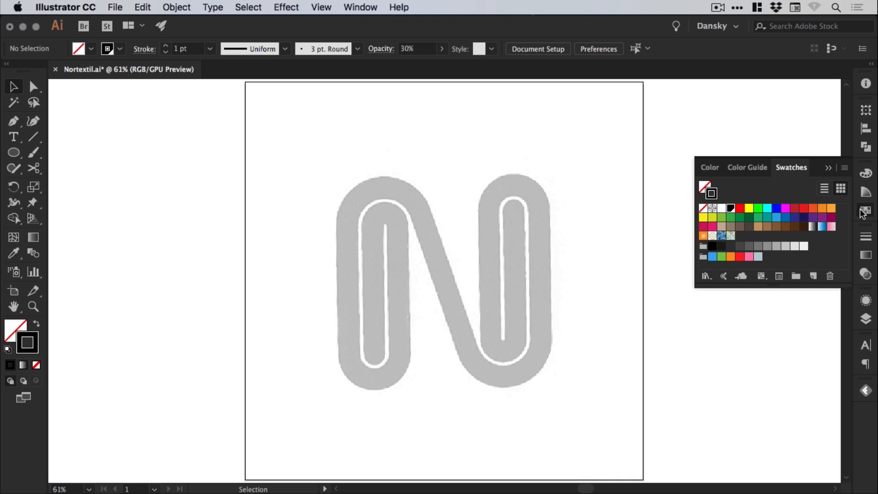
{"action": "left_click", "coordinate": [866, 211]}
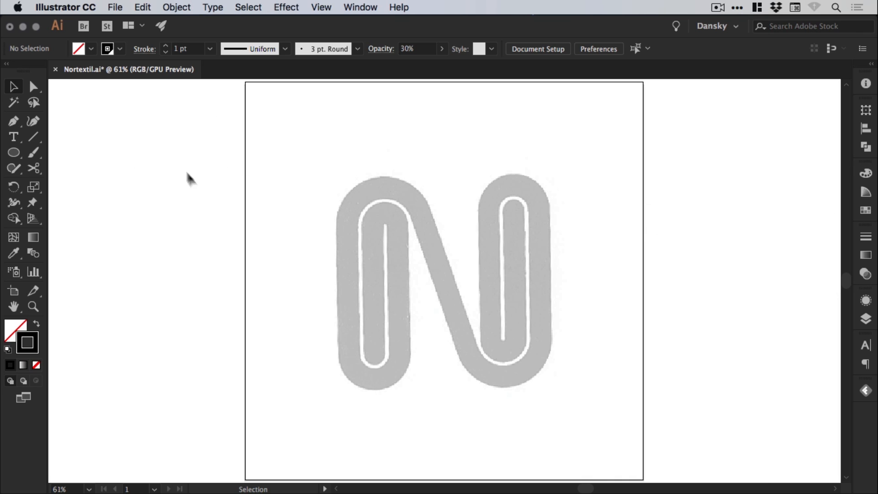
{"action": "mouse_move", "coordinate": [377, 262]}
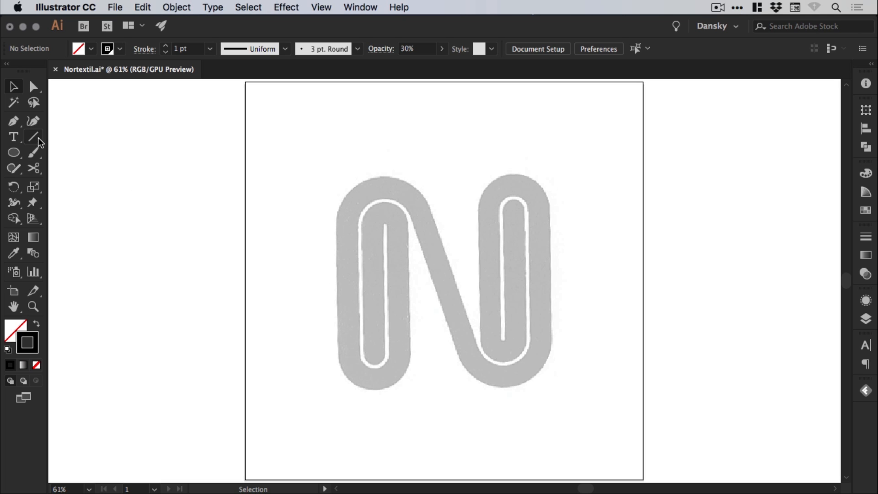
{"action": "mouse_move", "coordinate": [14, 121]}
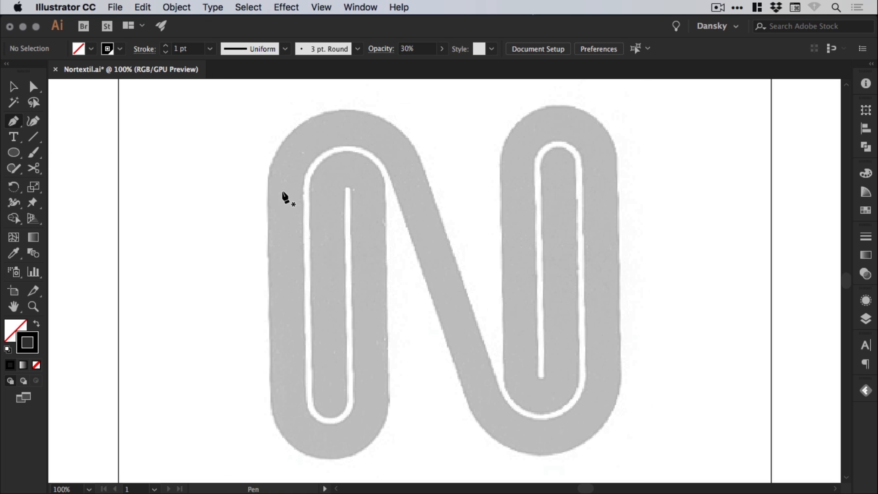
Draw a vertical Pen line along the N's left leg, disable Snap to Pixel, and deselect
{"action": "left_click_drag", "start_coordinate": [282, 192], "coordinate": [282, 409]}
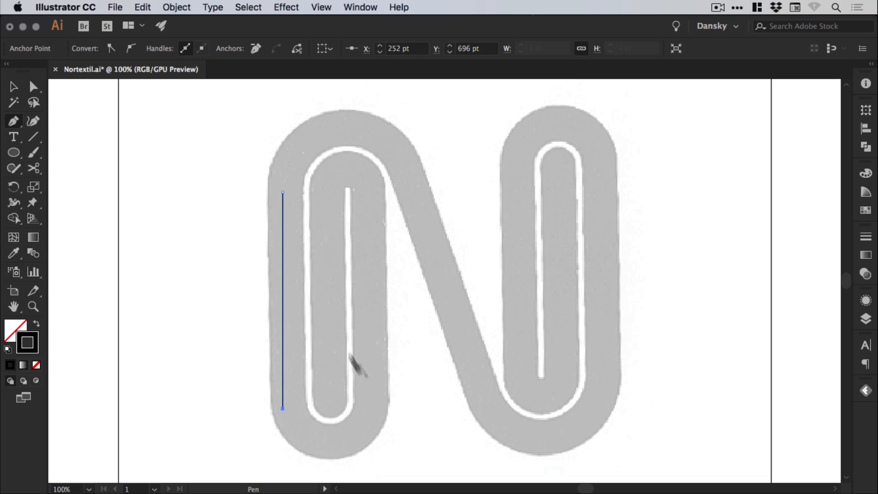
{"action": "left_click", "coordinate": [13, 86]}
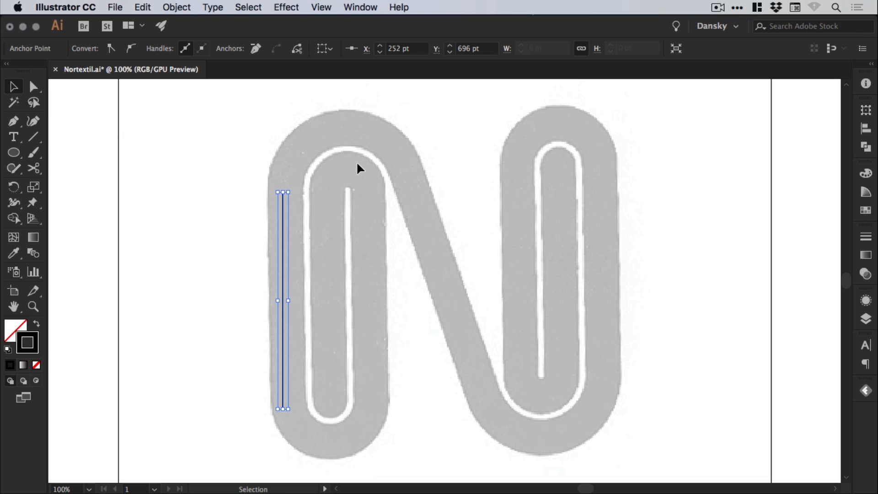
{"action": "left_click", "coordinate": [320, 7]}
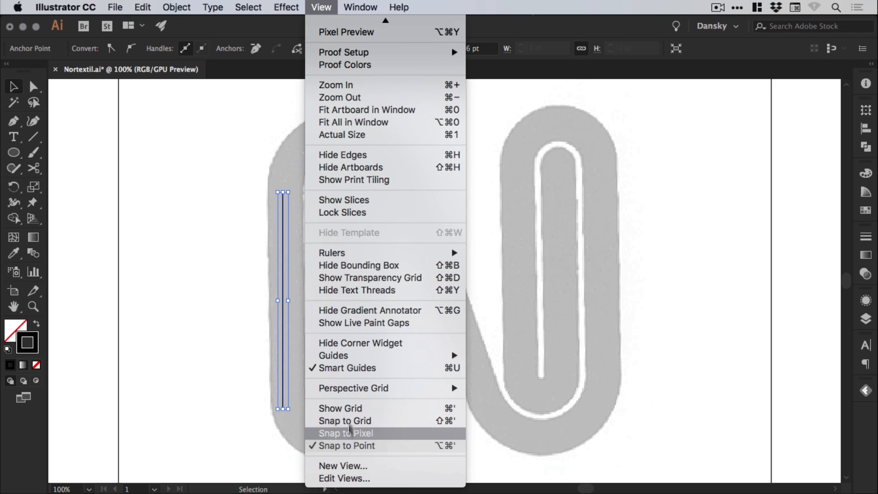
{"action": "left_click", "coordinate": [346, 433]}
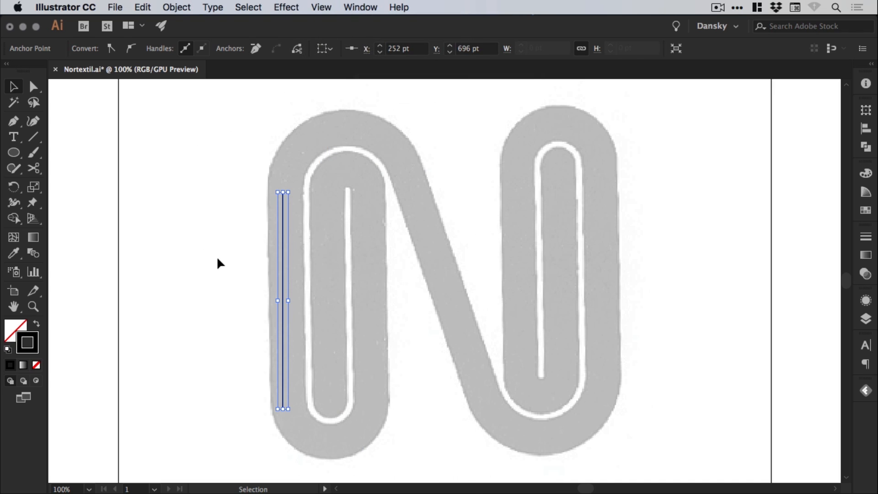
{"action": "left_click", "coordinate": [218, 263]}
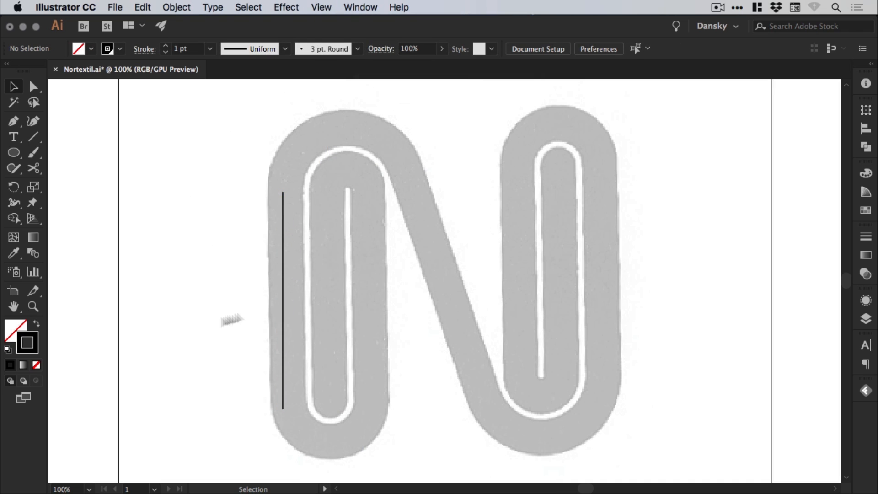
Select the left-leg line and thicken its stroke weight, entering 47 pt
{"action": "left_click", "coordinate": [282, 299]}
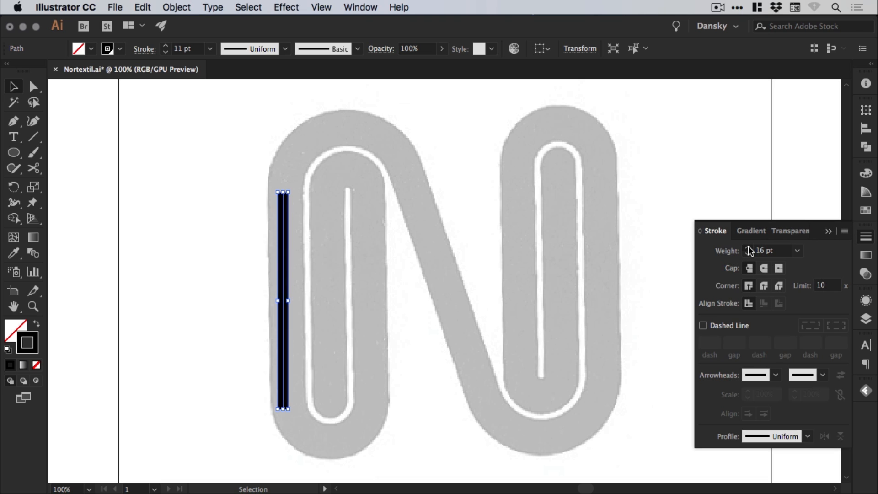
{"action": "type", "text": "47"}
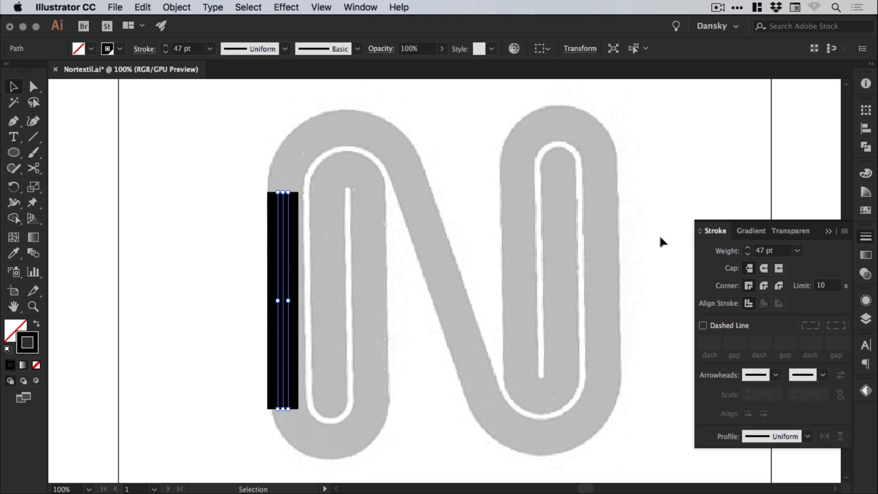
{"action": "left_click", "coordinate": [748, 248]}
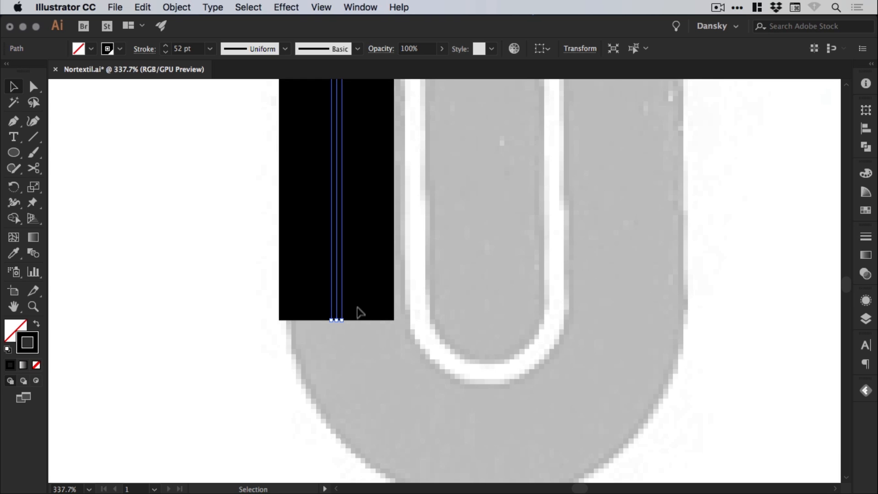
{"action": "mouse_move", "coordinate": [339, 250]}
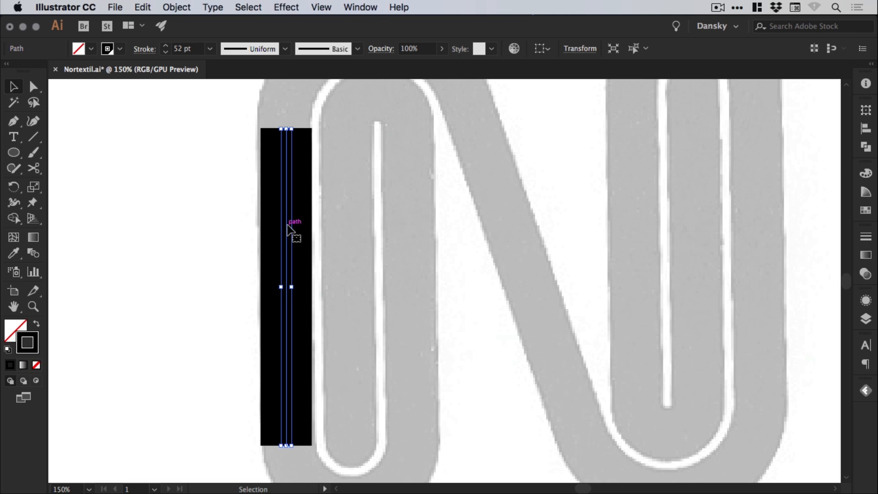
Nudge the bar and drag two copies rightward onto the next legs, making three bars
{"action": "left_click_drag", "start_coordinate": [295, 229], "coordinate": [299, 230]}
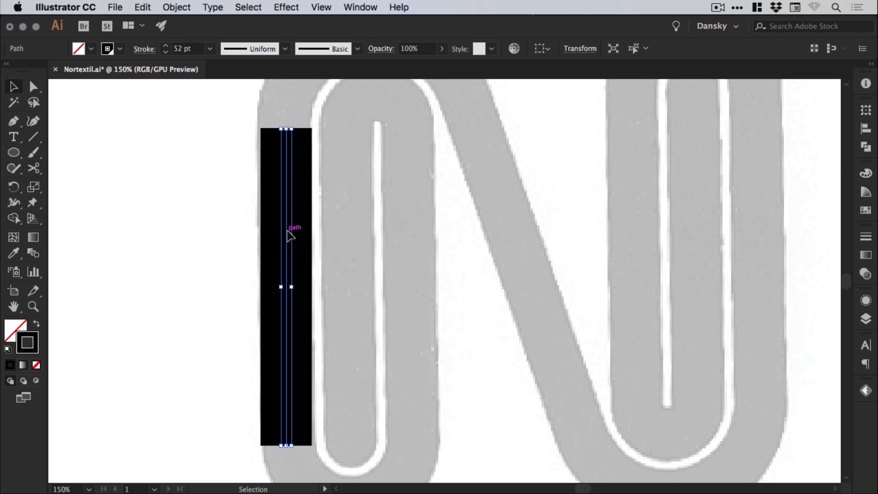
{"action": "left_click_drag", "start_coordinate": [289, 287], "coordinate": [341, 286]}
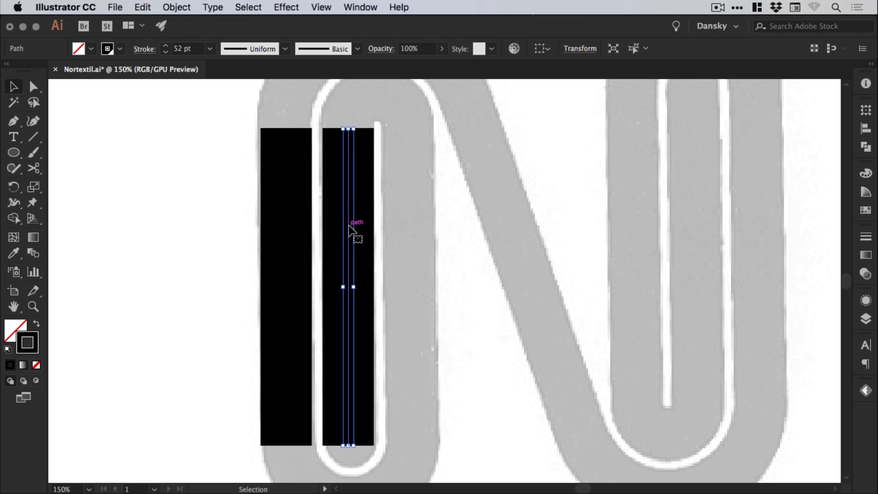
{"action": "mouse_move", "coordinate": [218, 262]}
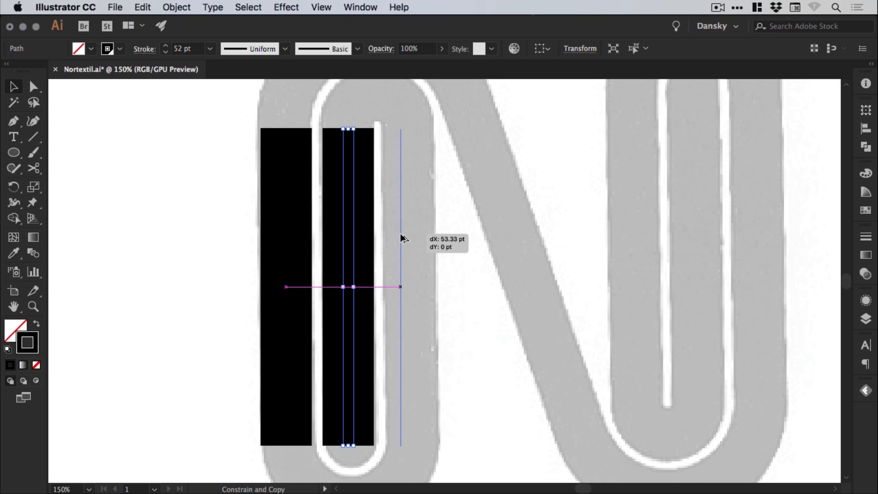
{"action": "left_click_drag", "start_coordinate": [353, 287], "coordinate": [403, 287]}
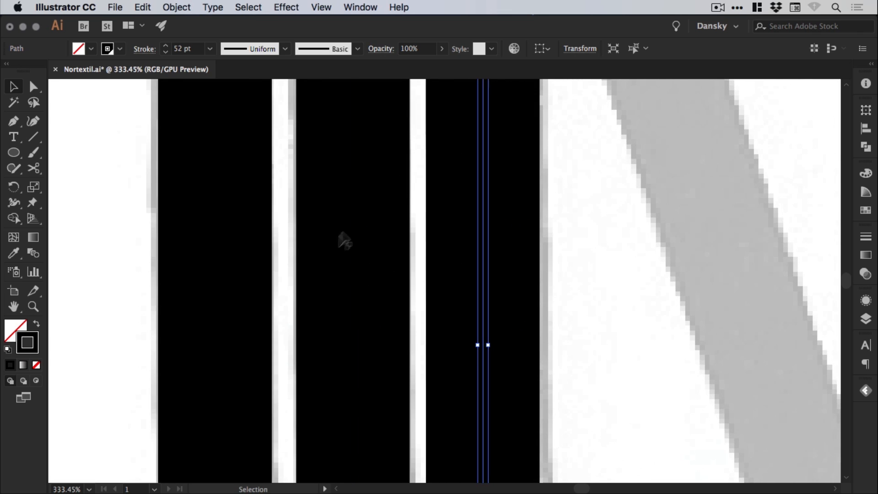
{"action": "mouse_move", "coordinate": [350, 289]}
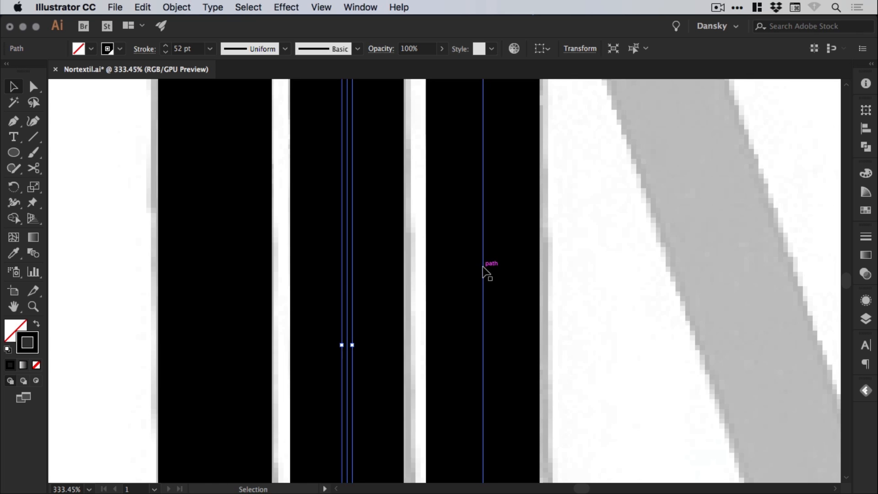
{"action": "left_click_drag", "start_coordinate": [346, 345], "coordinate": [483, 345]}
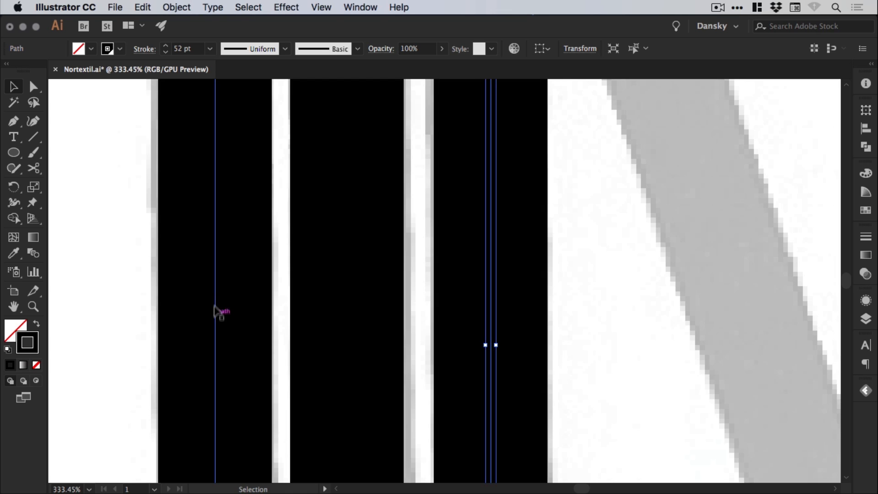
{"action": "mouse_move", "coordinate": [350, 319]}
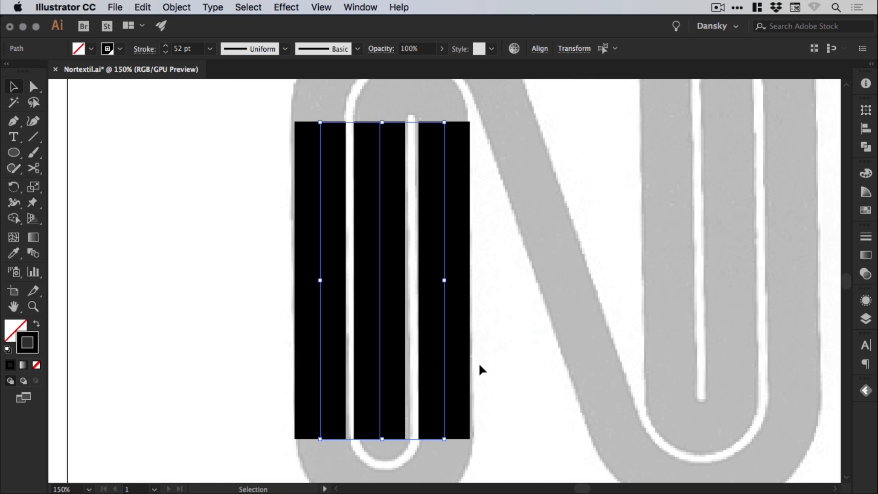
Apply Horizontal Distribute Center from the Align panel to the three bars
{"action": "left_click", "coordinate": [865, 129]}
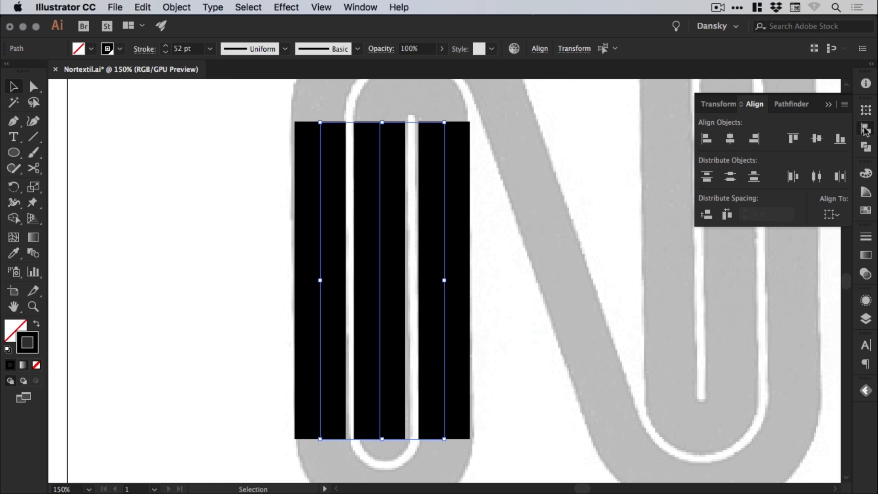
{"action": "left_click", "coordinate": [360, 7]}
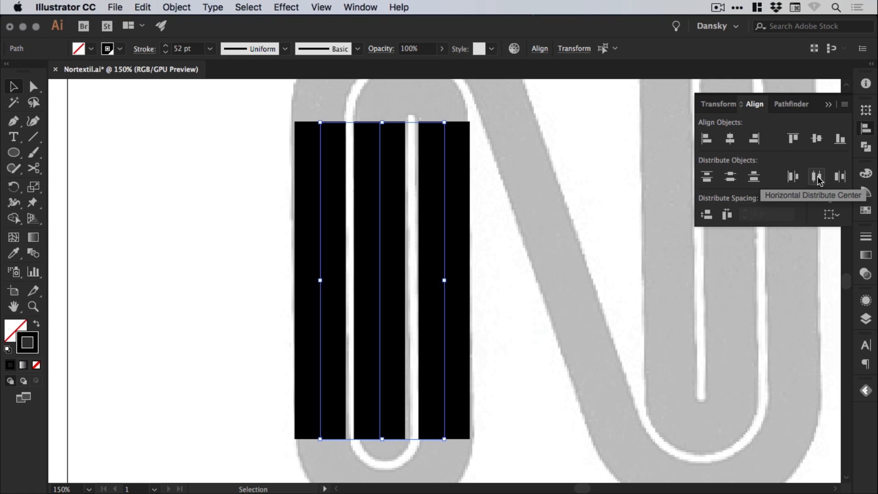
{"action": "left_click", "coordinate": [816, 176]}
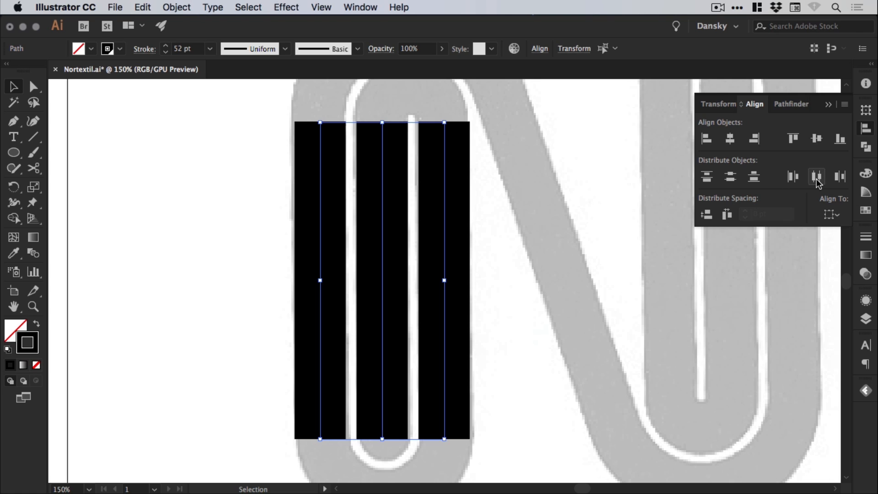
{"action": "mouse_move", "coordinate": [865, 129]}
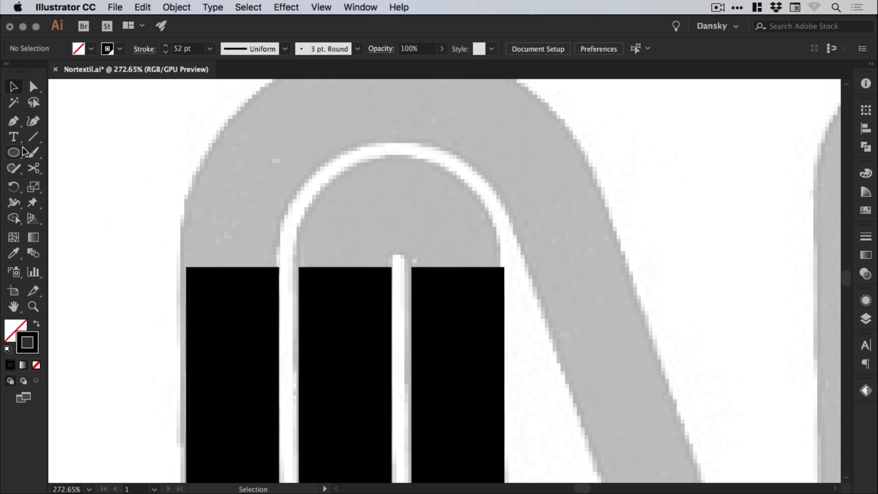
Draw a circle with the Ellipse tool and move the half-circle onto the bar tops
{"action": "left_click", "coordinate": [13, 152]}
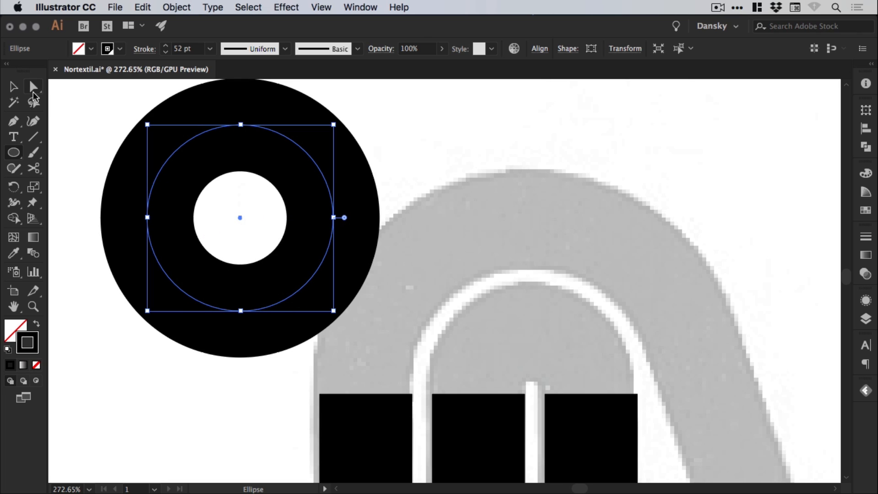
{"action": "mouse_move", "coordinate": [34, 87]}
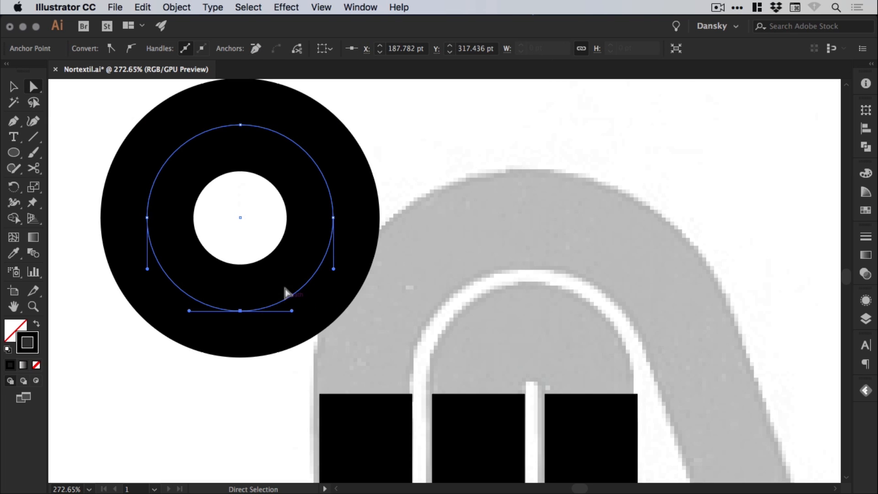
{"action": "mouse_move", "coordinate": [255, 300]}
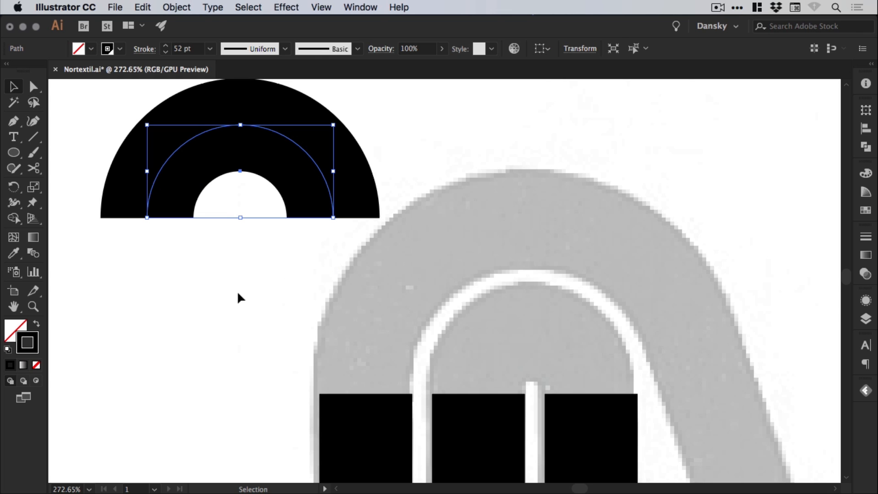
{"action": "left_click_drag", "start_coordinate": [240, 170], "coordinate": [622, 314]}
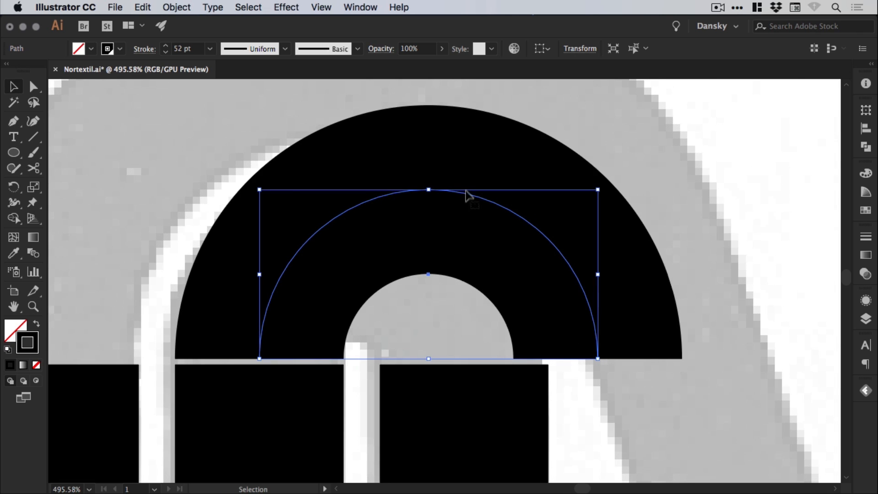
{"action": "mouse_move", "coordinate": [507, 237]}
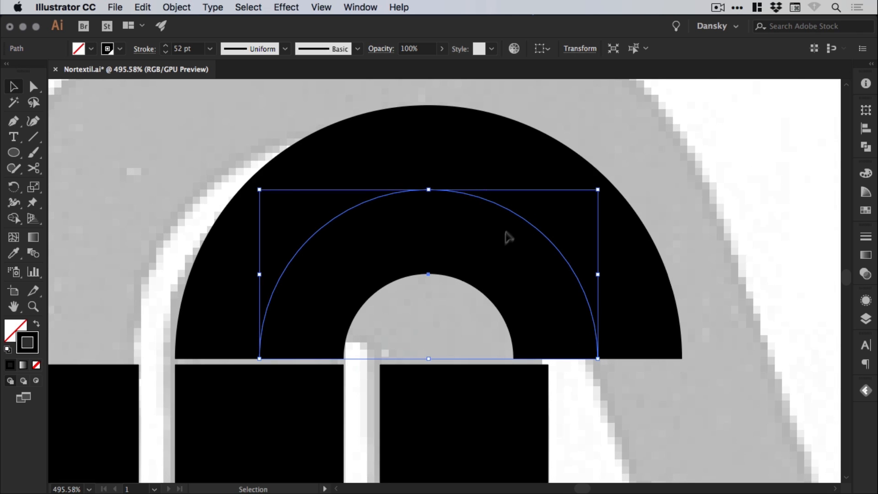
{"action": "mouse_move", "coordinate": [503, 240]}
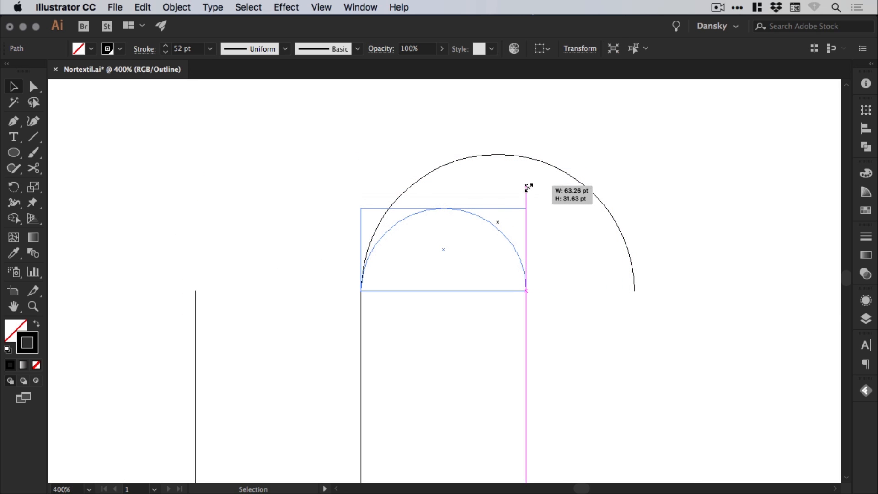
Scale the arc to span two bars and snap its ends onto their top endpoints
{"action": "left_click_drag", "start_coordinate": [526, 196], "coordinate": [644, 139]}
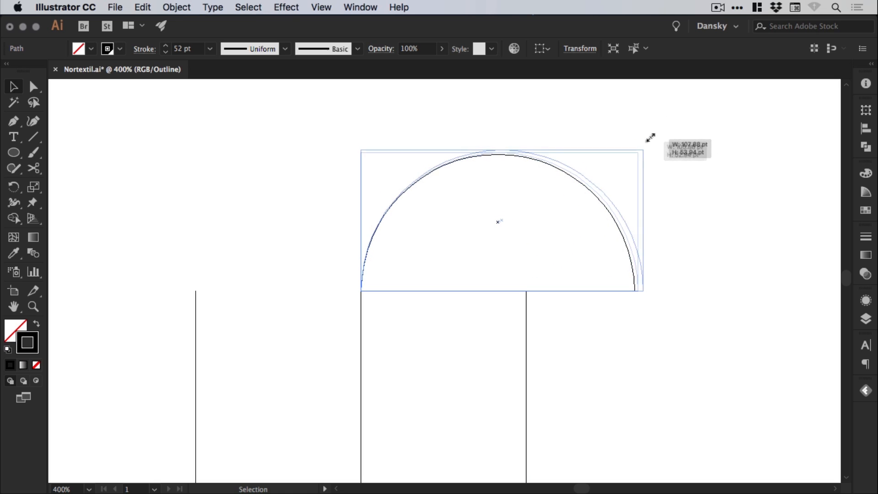
{"action": "left_click_drag", "start_coordinate": [636, 151], "coordinate": [679, 128]}
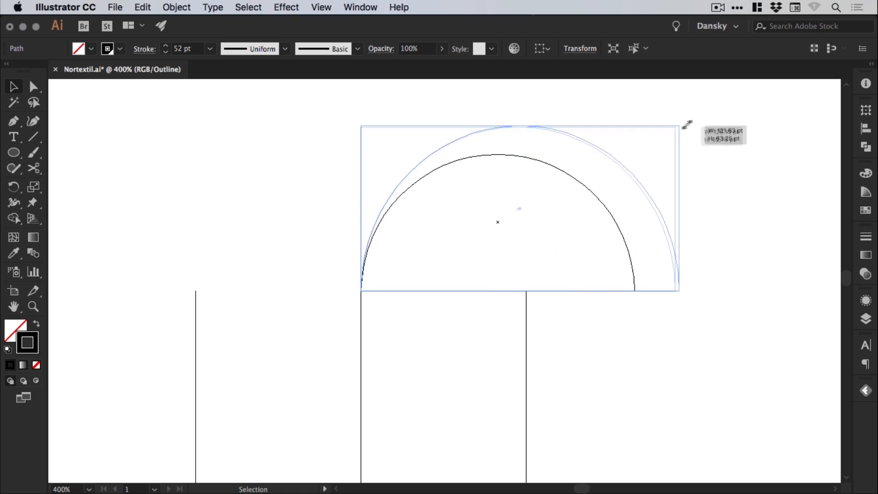
{"action": "left_click_drag", "start_coordinate": [678, 128], "coordinate": [526, 208]}
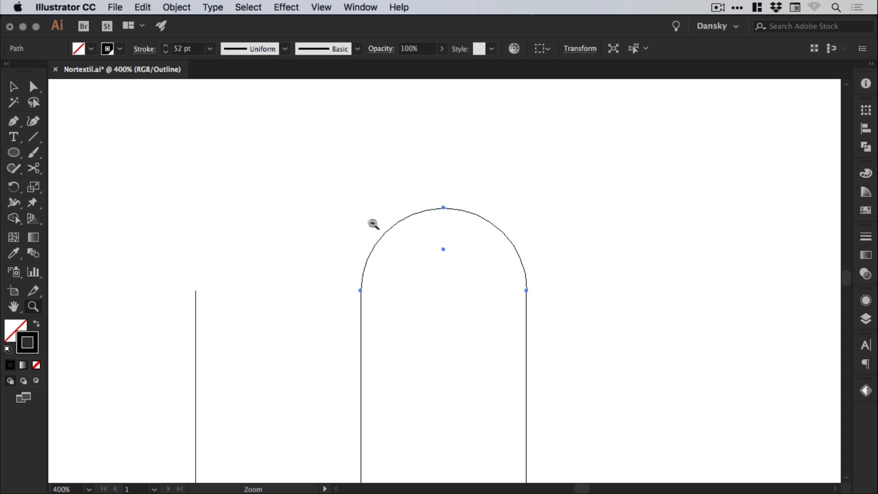
{"action": "left_click", "coordinate": [373, 225]}
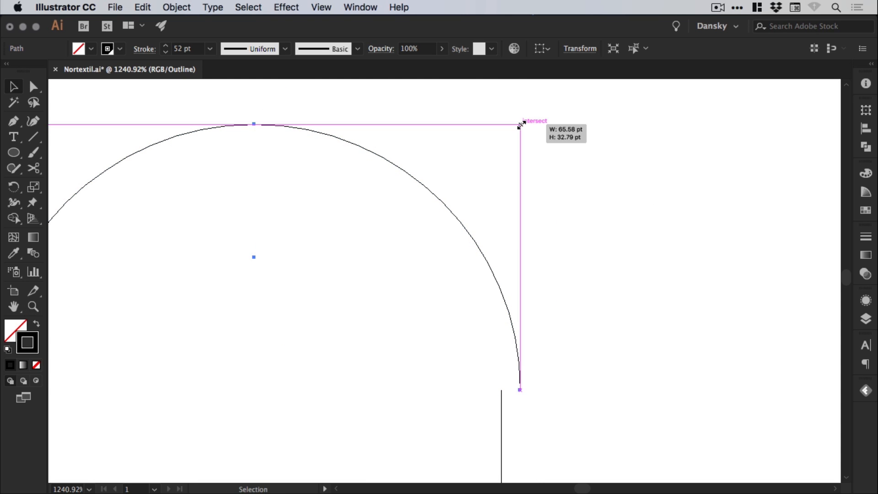
{"action": "left_click_drag", "start_coordinate": [519, 124], "coordinate": [499, 134]}
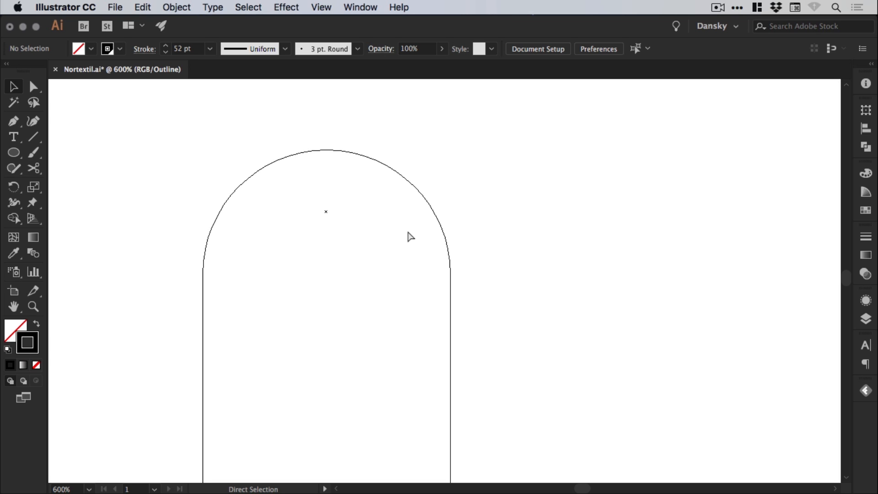
{"action": "left_click_drag", "start_coordinate": [411, 237], "coordinate": [417, 267]}
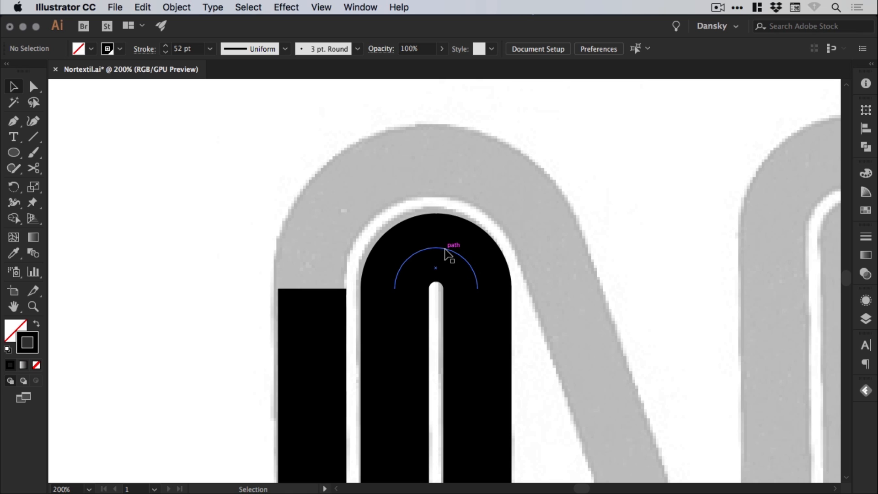
Duplicate the arc and scale the copy until it spans the outer bars
{"action": "left_click_drag", "start_coordinate": [449, 255], "coordinate": [373, 264]}
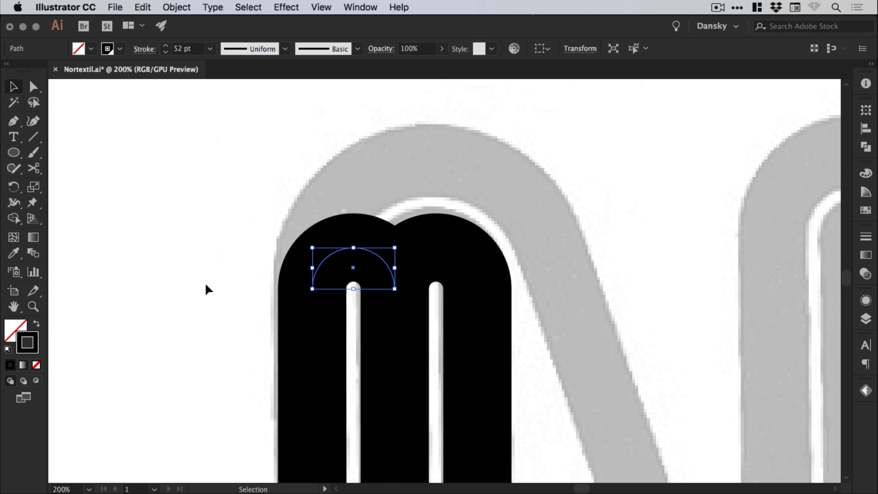
{"action": "left_click", "coordinate": [209, 290]}
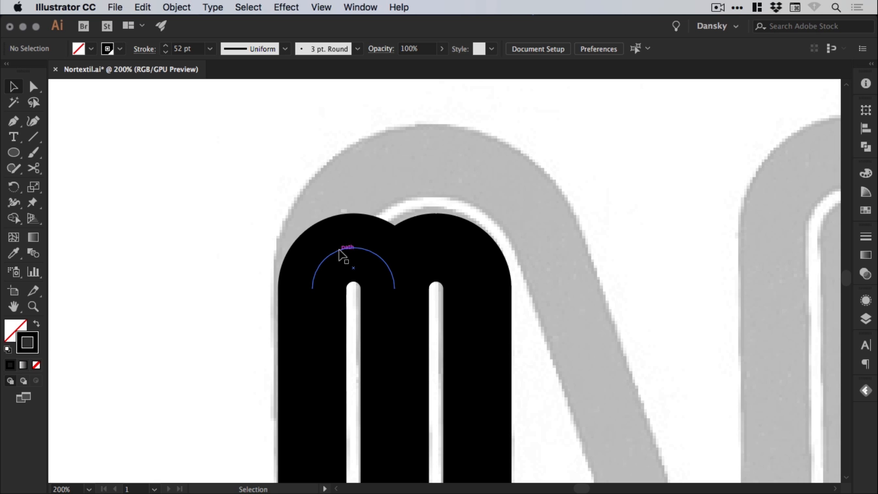
{"action": "left_click", "coordinate": [344, 256]}
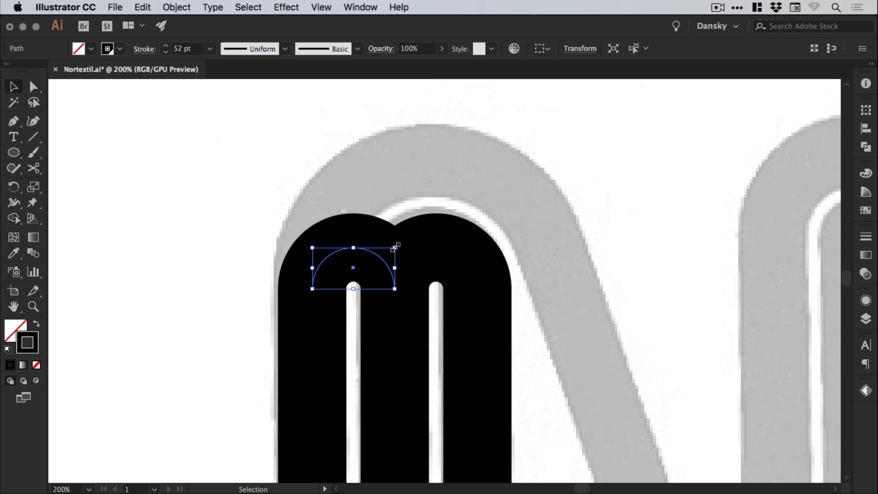
{"action": "left_click_drag", "start_coordinate": [396, 247], "coordinate": [581, 164]}
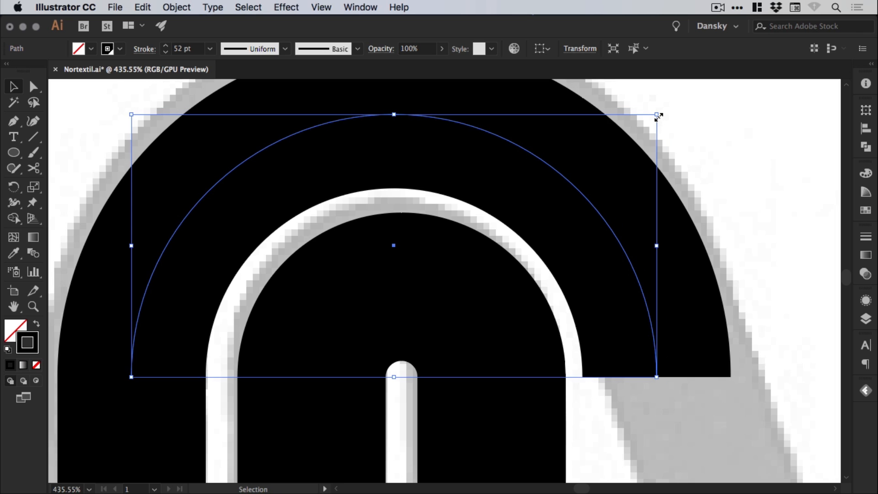
{"action": "left_click_drag", "start_coordinate": [656, 116], "coordinate": [664, 110]}
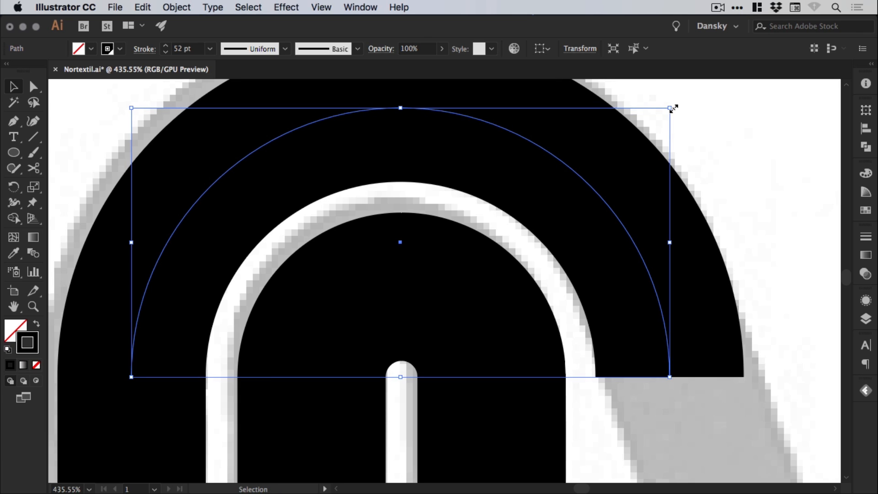
{"action": "left_click_drag", "start_coordinate": [670, 108], "coordinate": [671, 108]}
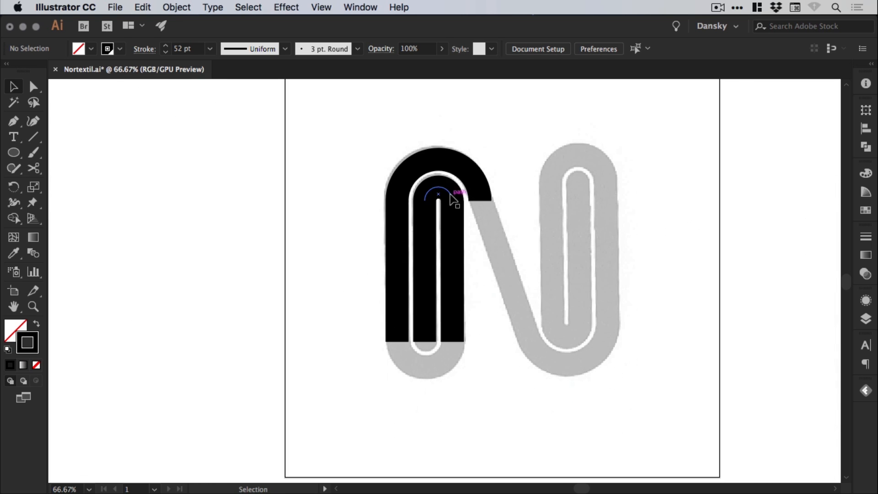
Copy the arch to the bars' bottom, rotate it 180°, scale it, and align corners in Outline view
{"action": "left_click_drag", "start_coordinate": [454, 199], "coordinate": [443, 264]}
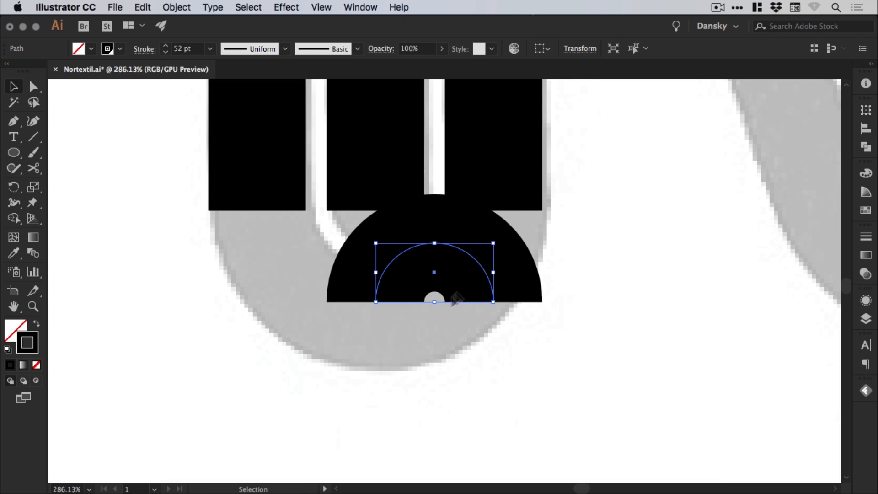
{"action": "mouse_move", "coordinate": [510, 227]}
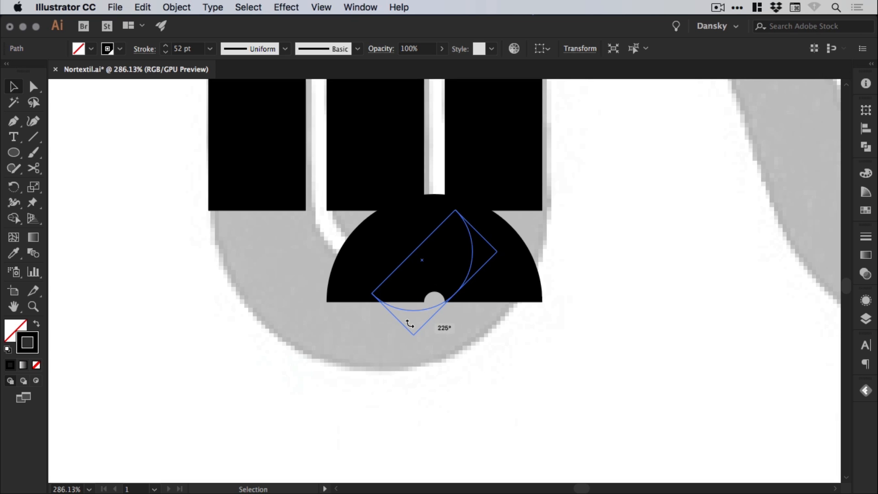
{"action": "left_click_drag", "start_coordinate": [411, 324], "coordinate": [468, 347]}
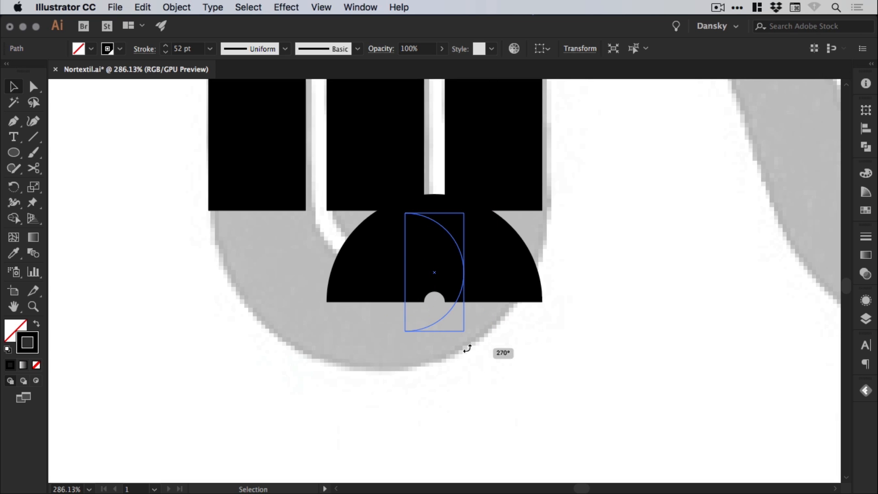
{"action": "left_click_drag", "start_coordinate": [467, 347], "coordinate": [372, 294]}
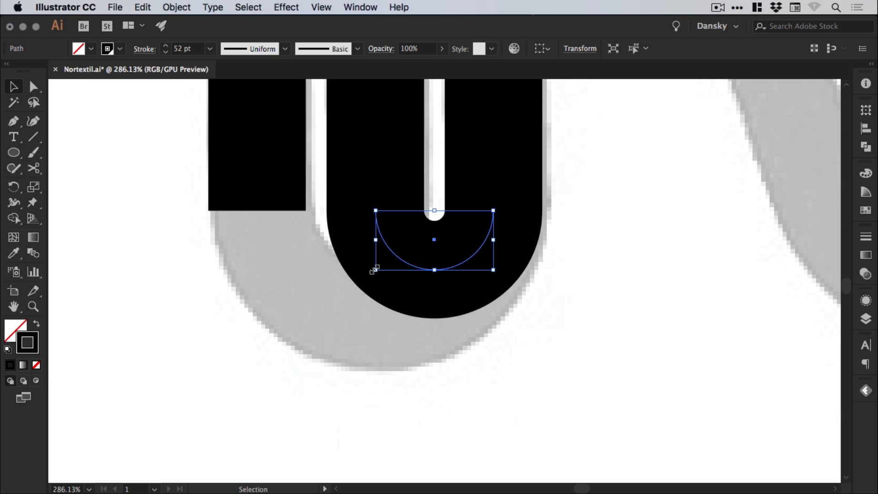
{"action": "left_click_drag", "start_coordinate": [374, 270], "coordinate": [252, 328]}
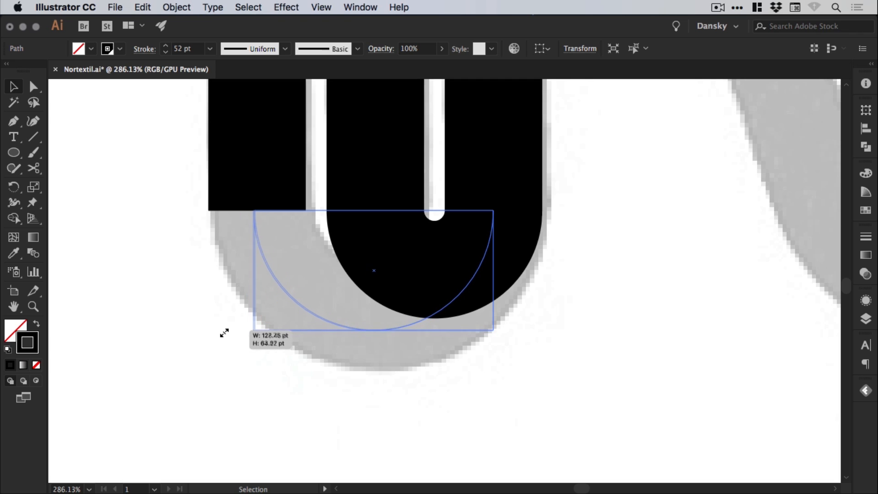
{"action": "key", "text": "cmd+y"}
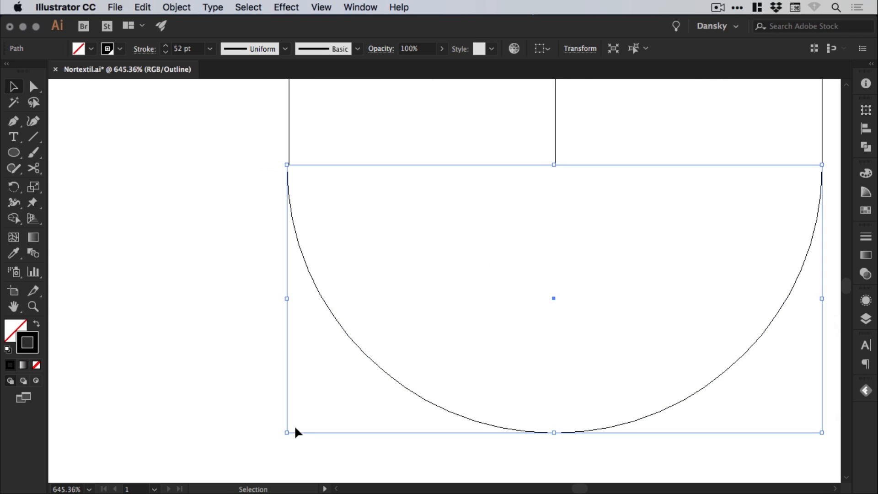
{"action": "left_click_drag", "start_coordinate": [286, 432], "coordinate": [302, 435]}
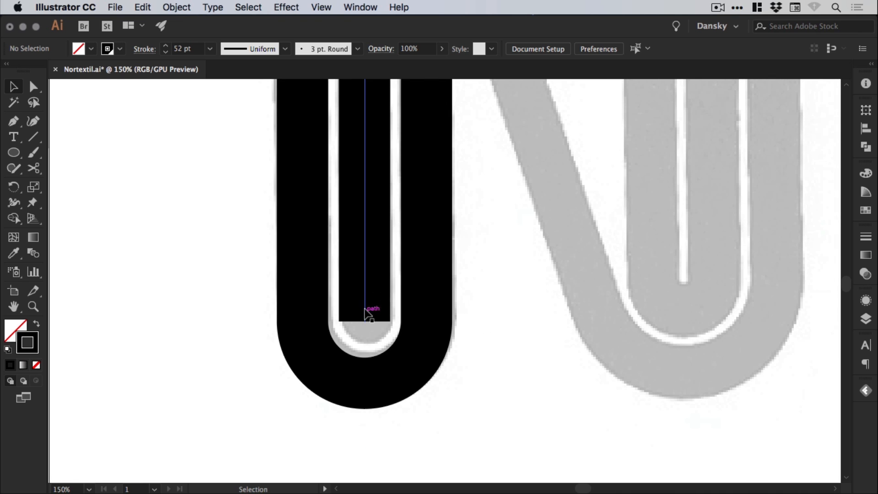
{"action": "mouse_move", "coordinate": [375, 334]}
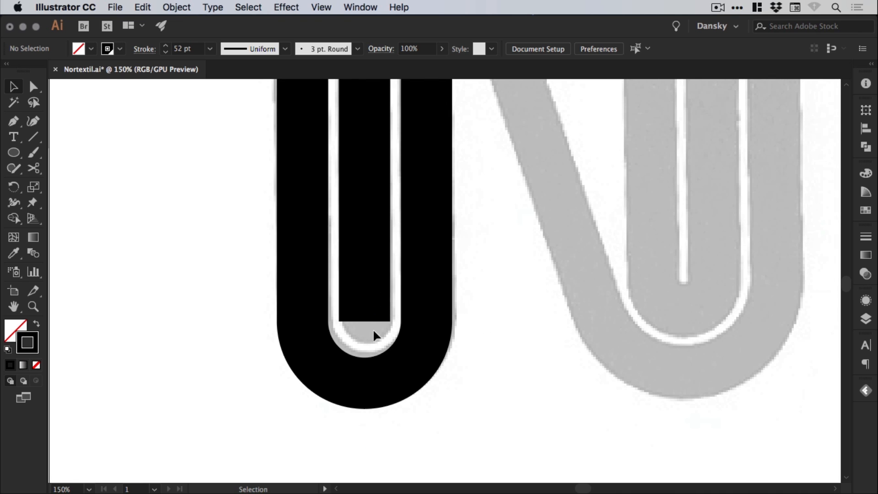
Give the left loop's inner vertical stroke a Round Cap end
{"action": "left_click", "coordinate": [369, 314]}
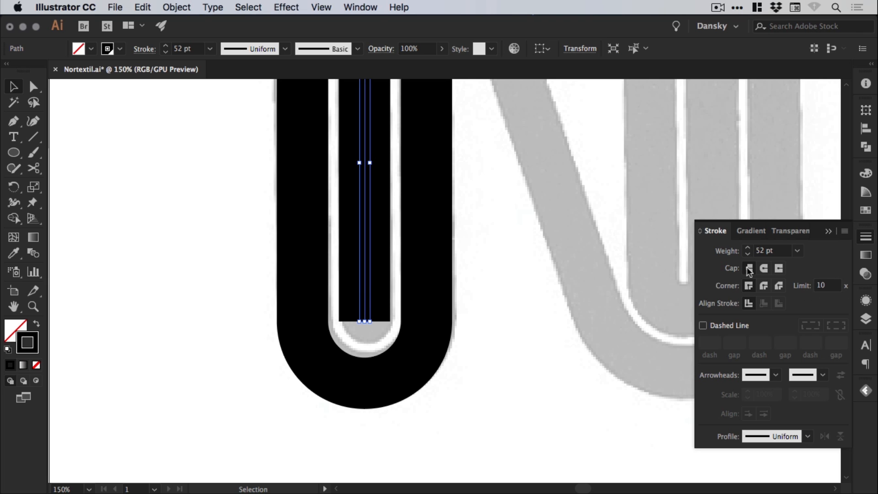
{"action": "mouse_move", "coordinate": [749, 267]}
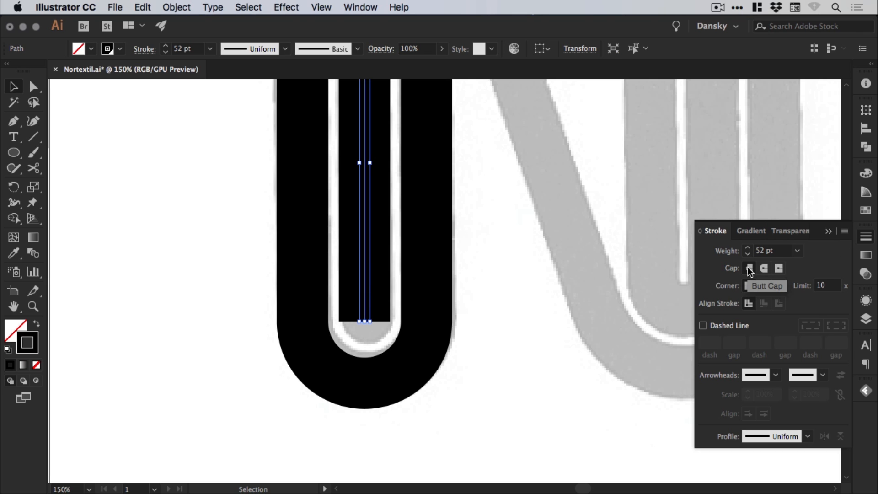
{"action": "left_click", "coordinate": [764, 269]}
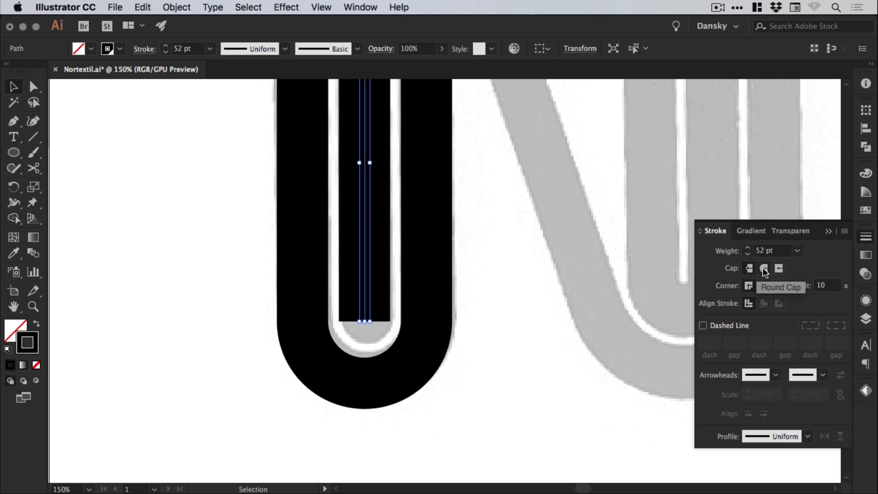
{"action": "left_click", "coordinate": [763, 269]}
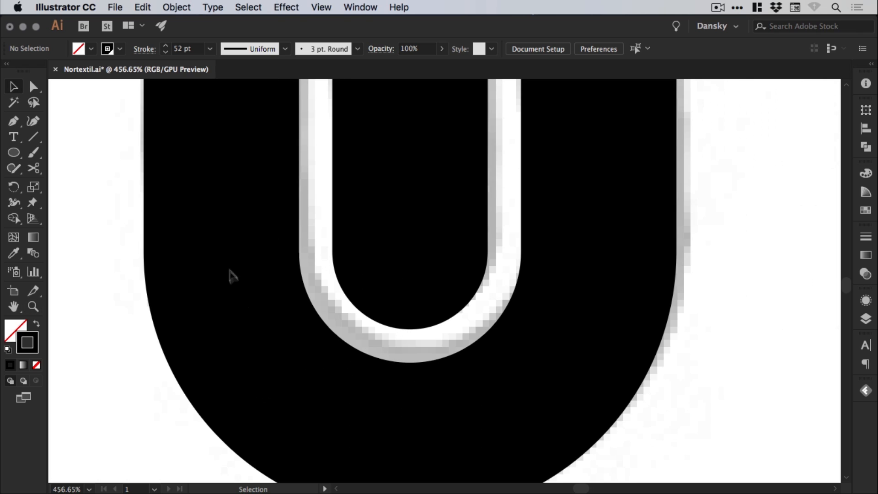
{"action": "mouse_move", "coordinate": [344, 311]}
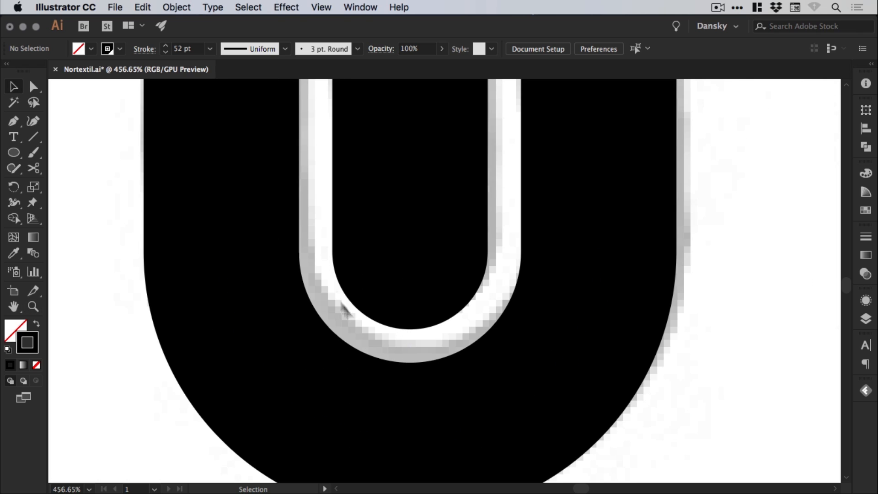
{"action": "mouse_move", "coordinate": [502, 230]}
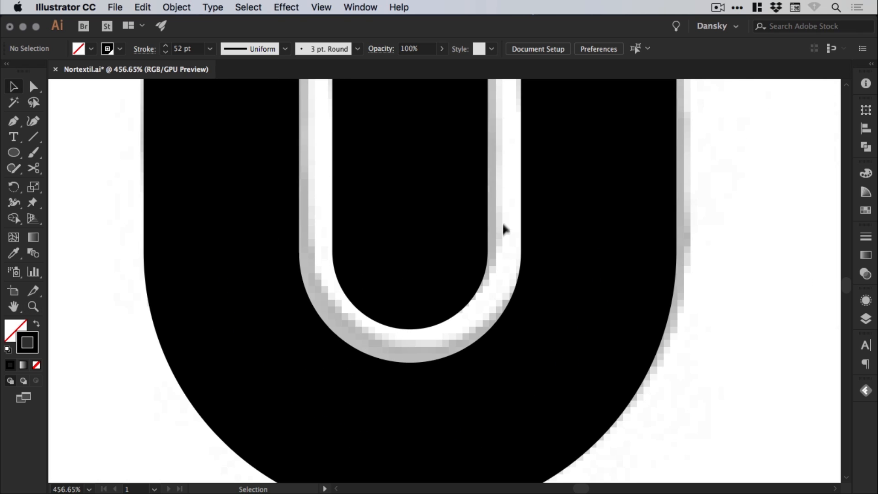
{"action": "mouse_move", "coordinate": [316, 234]}
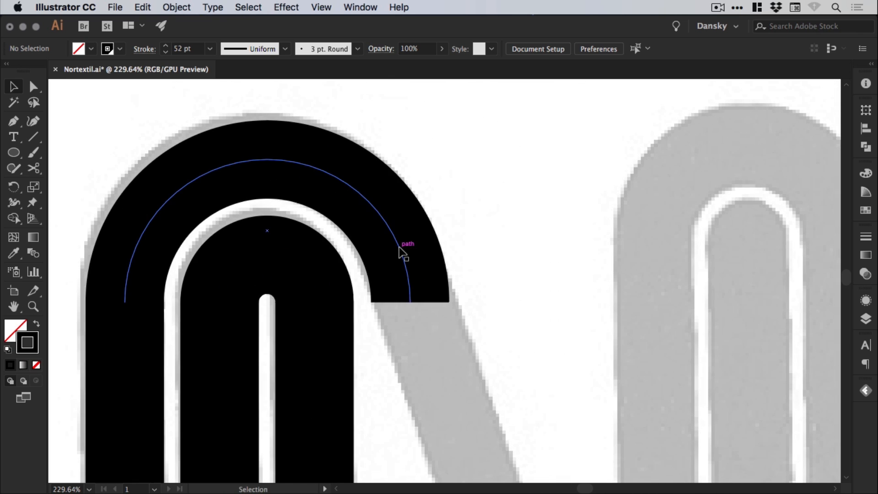
Cut the left loop's top arch with the Scissors near its right end, then return to Direct Selection
{"action": "left_click", "coordinate": [404, 252]}
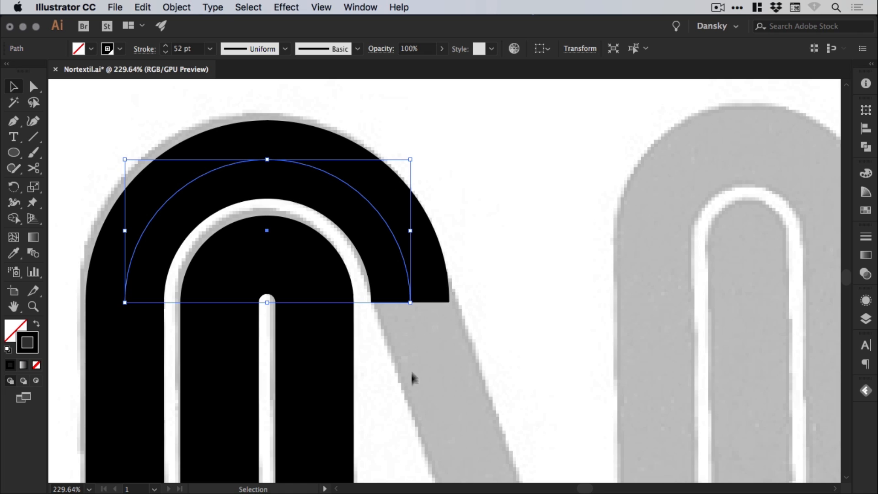
{"action": "mouse_move", "coordinate": [34, 169]}
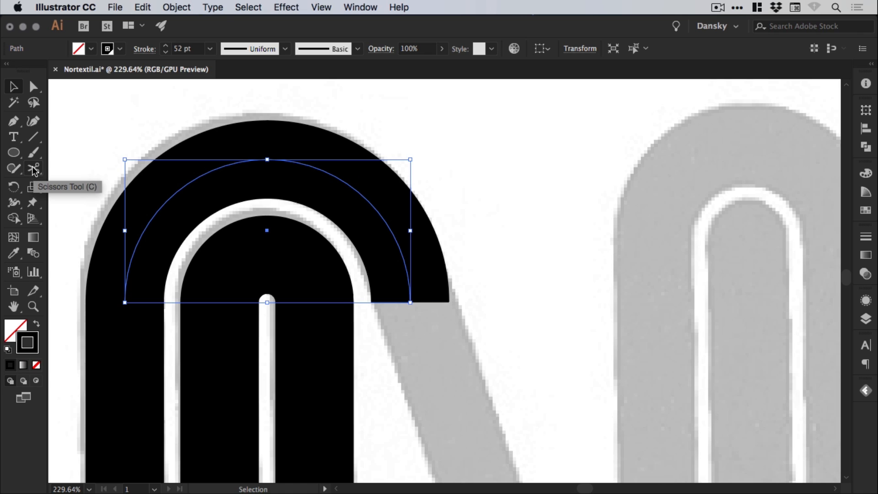
{"action": "mouse_move", "coordinate": [35, 173]}
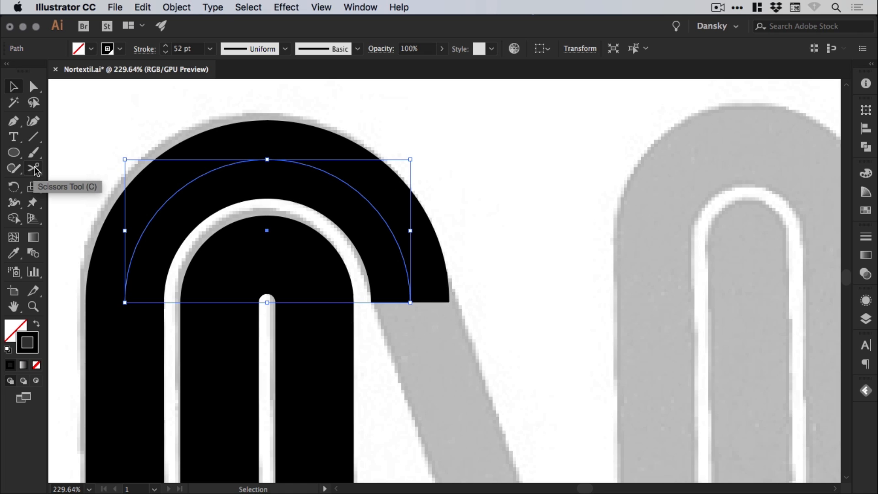
{"action": "left_click", "coordinate": [33, 170]}
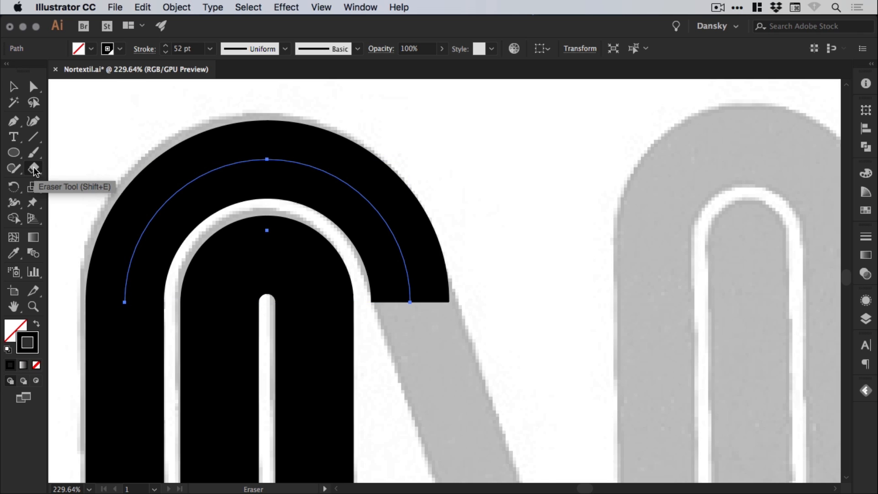
{"action": "left_click", "coordinate": [33, 169]}
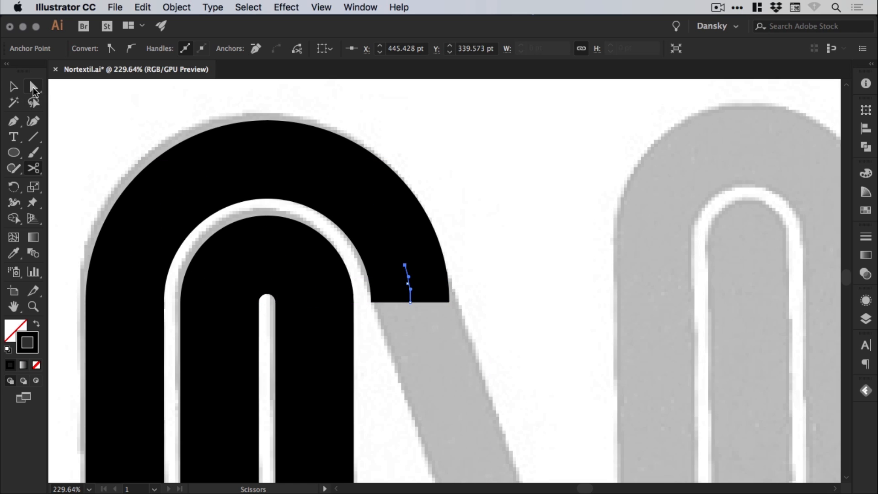
{"action": "left_click", "coordinate": [13, 87]}
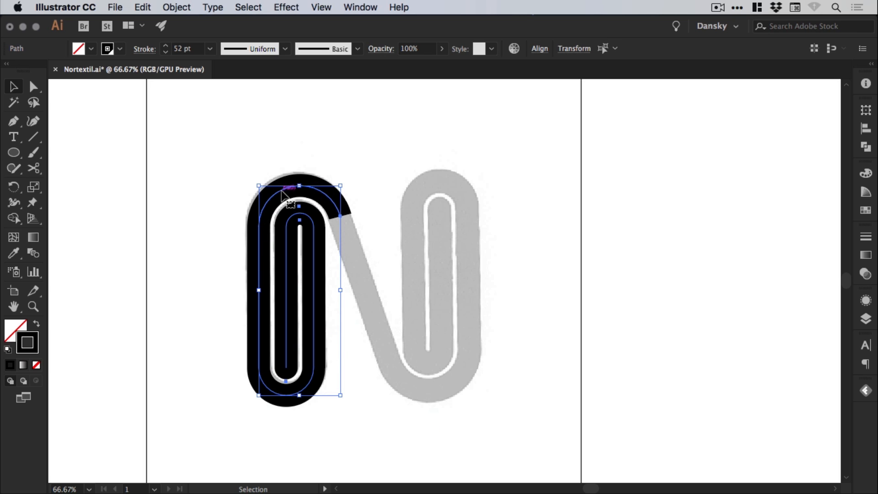
{"action": "mouse_move", "coordinate": [145, 7]}
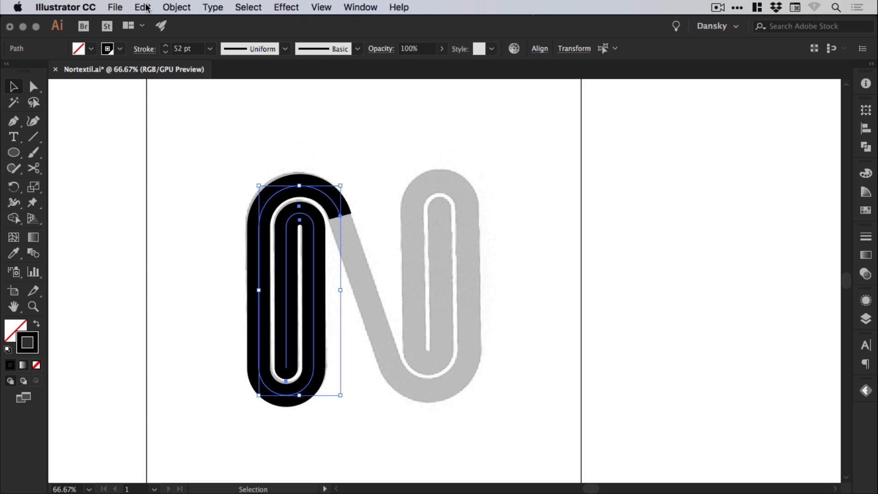
Option-Shift-drag a copy of the left loop straight across onto the grey right loop
{"action": "left_click", "coordinate": [141, 7]}
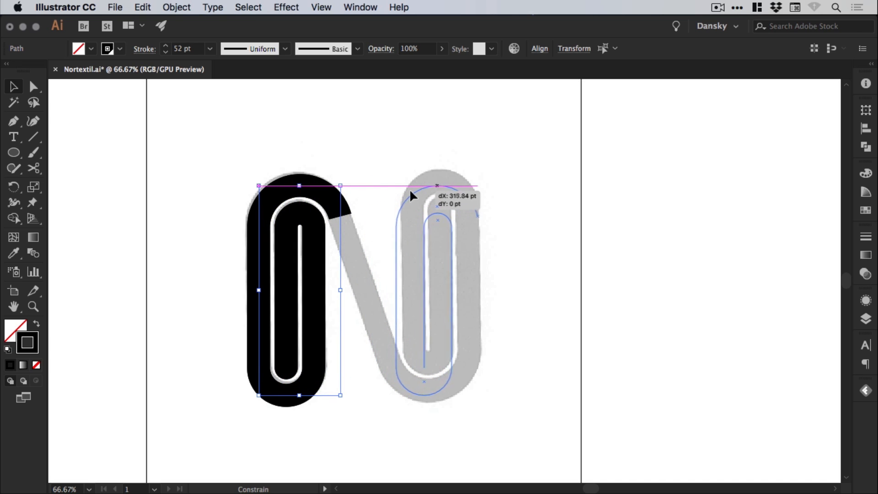
{"action": "left_click_drag", "start_coordinate": [412, 197], "coordinate": [426, 194]}
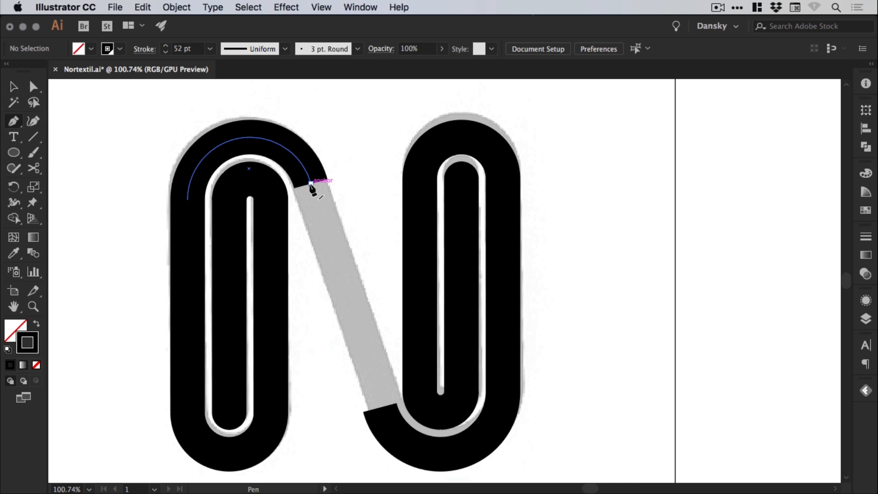
Draw the Pen diagonal from the left arch's end to the right loop
{"action": "left_click_drag", "start_coordinate": [312, 188], "coordinate": [346, 287]}
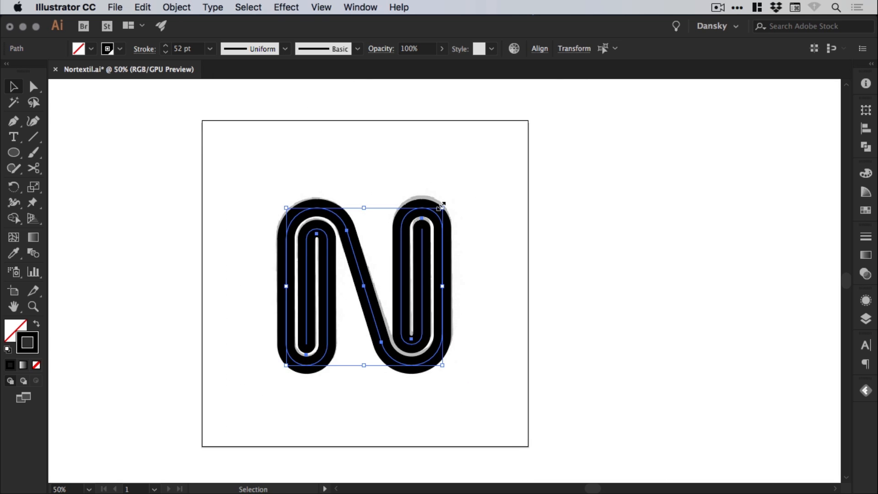
{"action": "left_click_drag", "start_coordinate": [443, 206], "coordinate": [507, 147]}
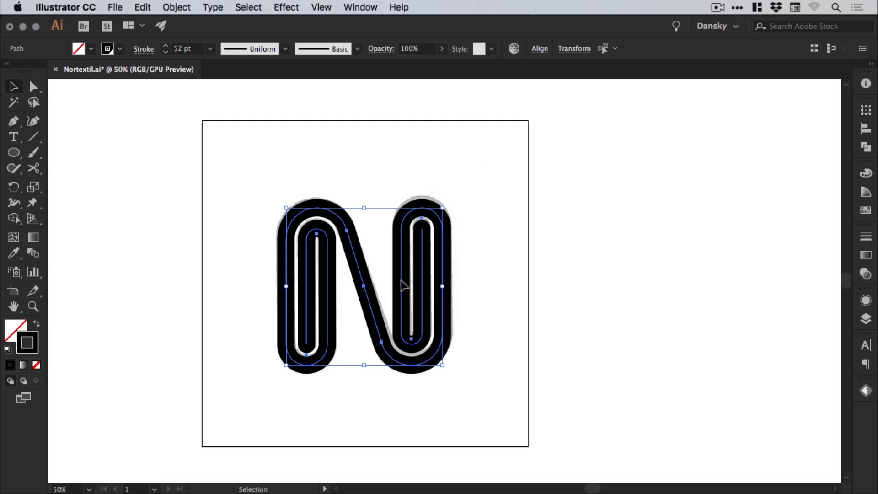
{"action": "mouse_move", "coordinate": [865, 109]}
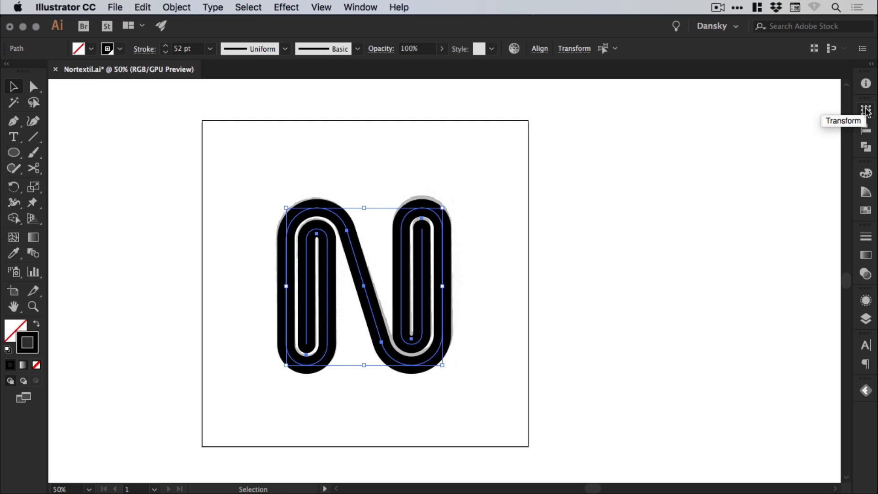
{"action": "left_click", "coordinate": [360, 7]}
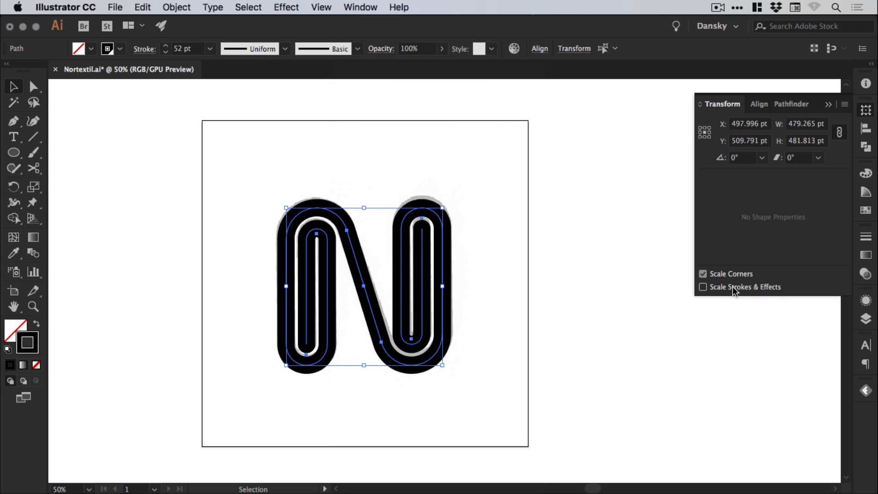
{"action": "left_click", "coordinate": [703, 286]}
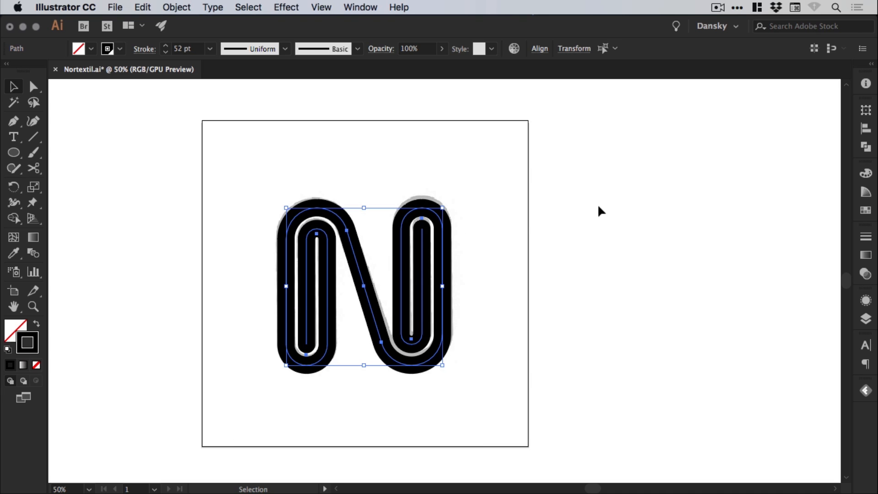
{"action": "mouse_move", "coordinate": [558, 248]}
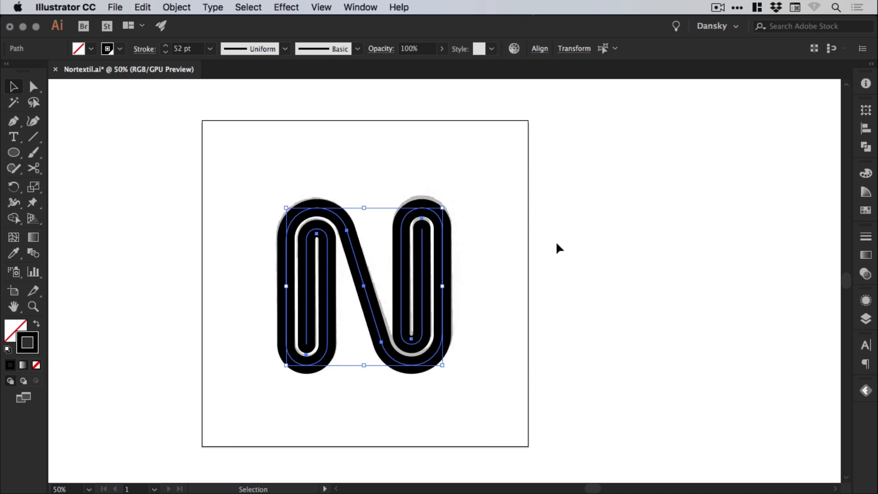
{"action": "mouse_move", "coordinate": [529, 270]}
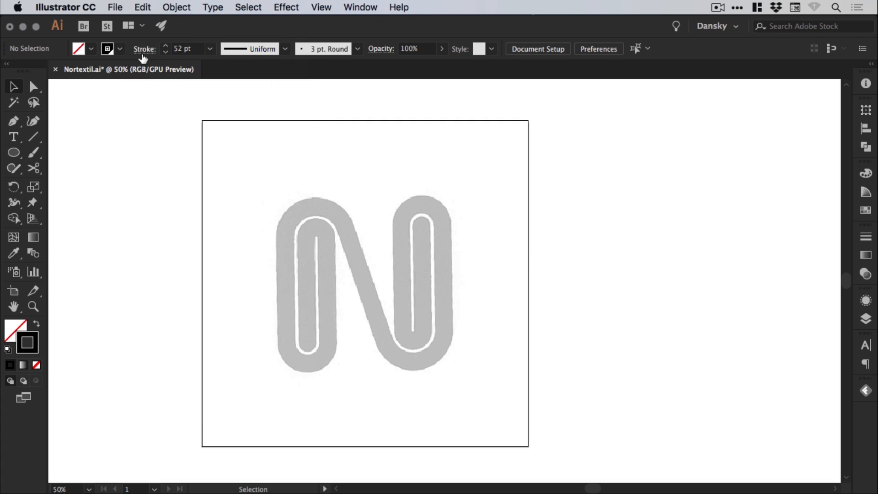
{"action": "mouse_move", "coordinate": [364, 319]}
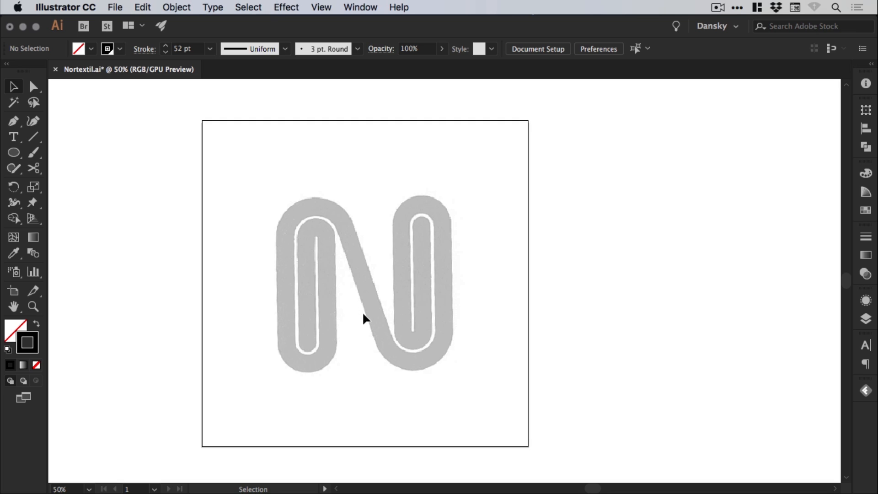
Move the grey template beside the artboard and Paste in Place the black N, selecting it
{"action": "left_click", "coordinate": [176, 8]}
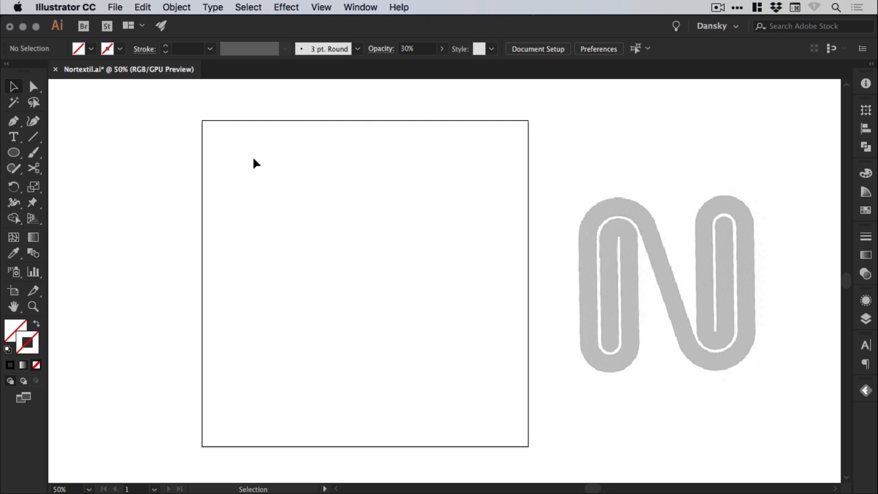
{"action": "left_click", "coordinate": [142, 7]}
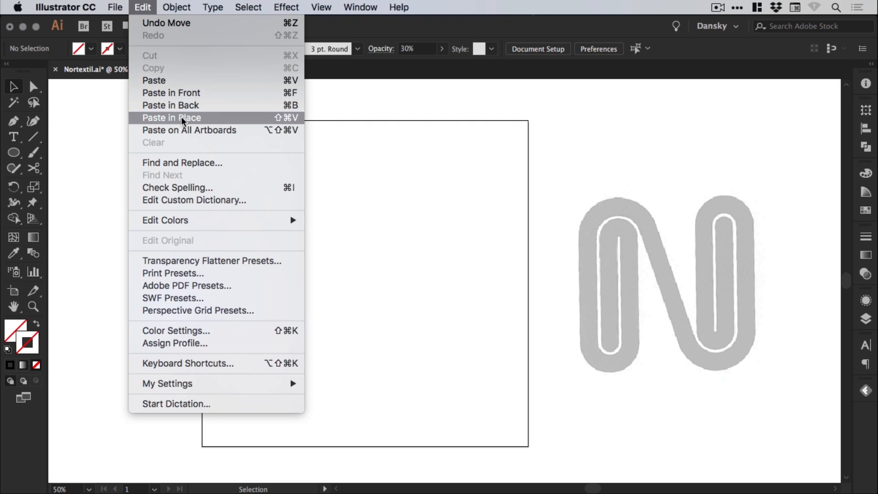
{"action": "left_click", "coordinate": [171, 118]}
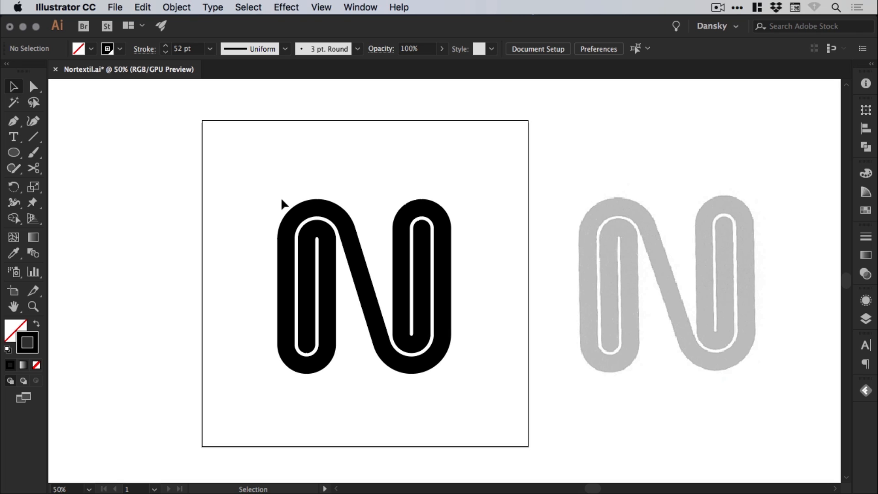
{"action": "left_click_drag", "start_coordinate": [284, 204], "coordinate": [366, 311]}
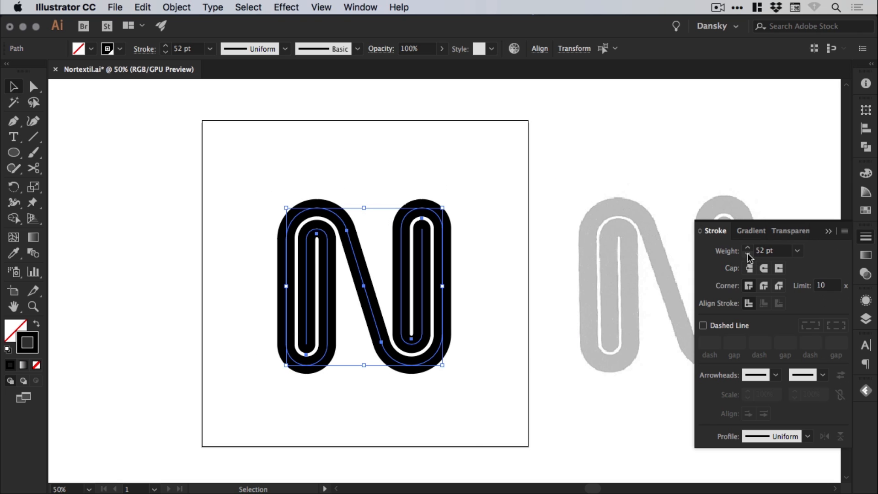
Close the Stroke panel and apply Object > Expand with Fill and Stroke to the black N
{"action": "left_click", "coordinate": [749, 247]}
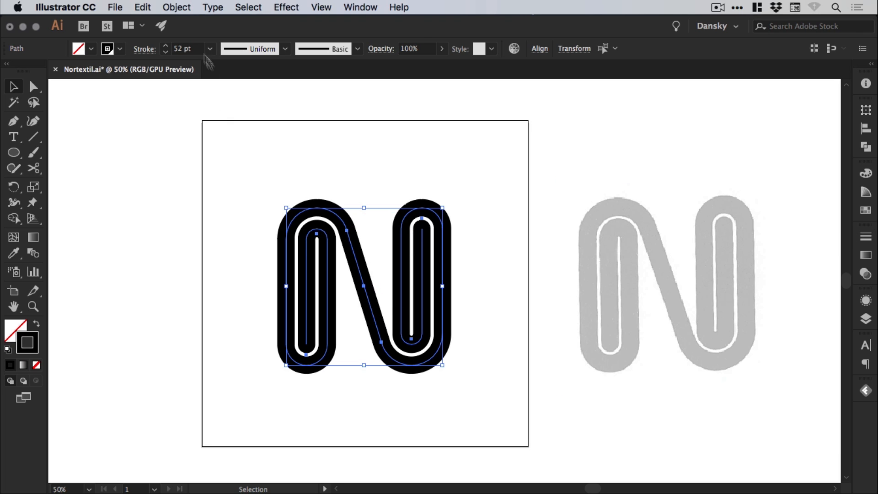
{"action": "left_click", "coordinate": [175, 7]}
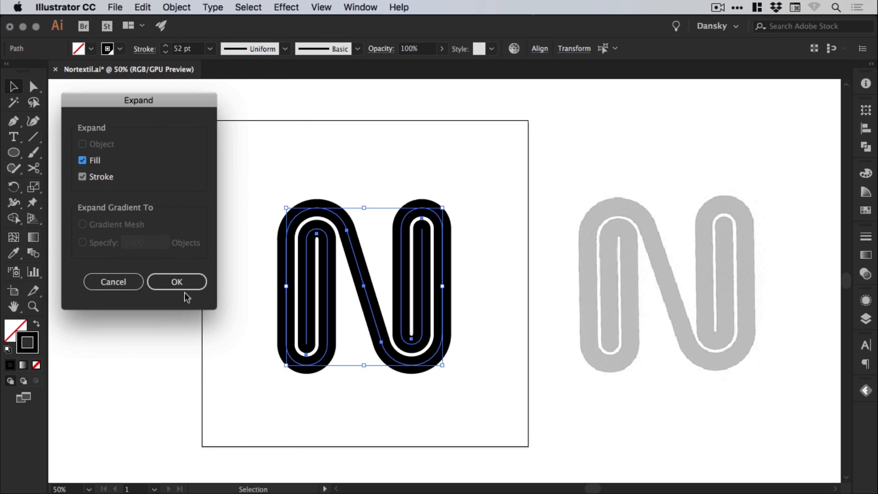
{"action": "left_click", "coordinate": [177, 281]}
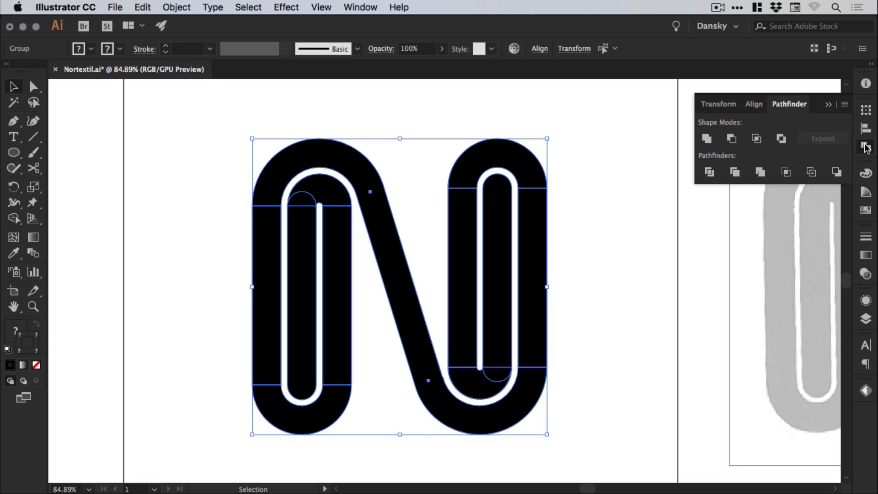
{"action": "mouse_move", "coordinate": [707, 138]}
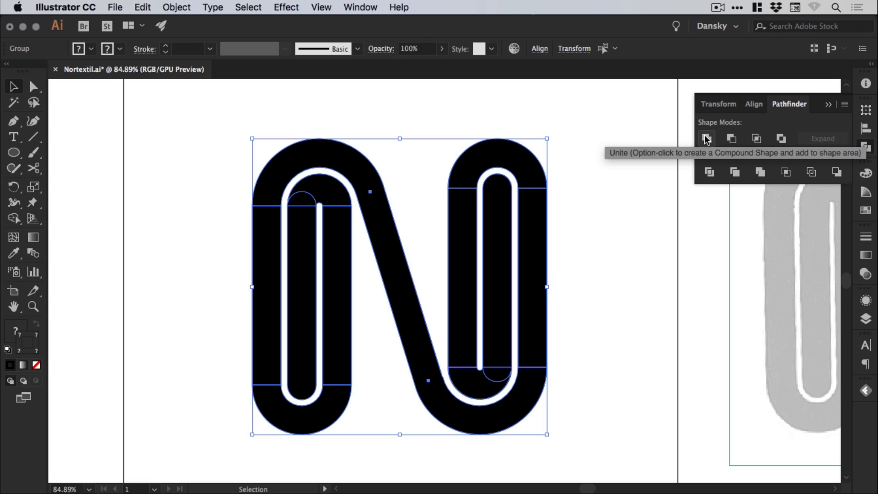
{"action": "mouse_move", "coordinate": [707, 142]}
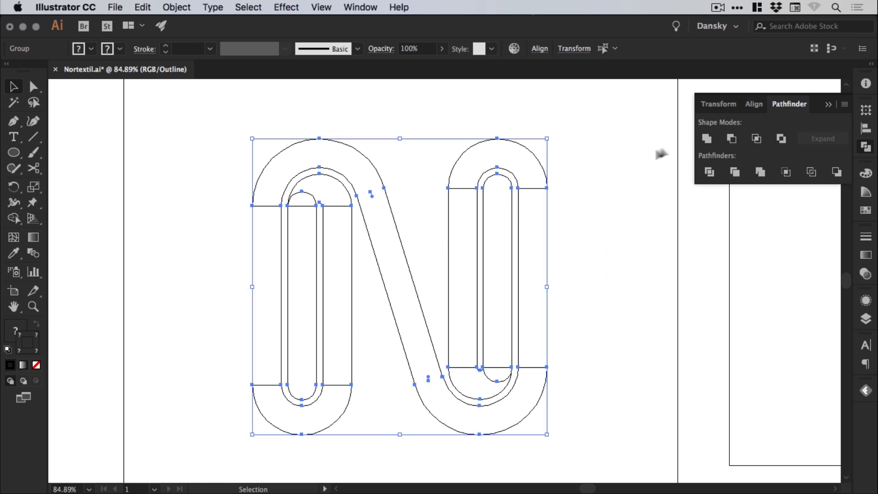
{"action": "left_click", "coordinate": [627, 215]}
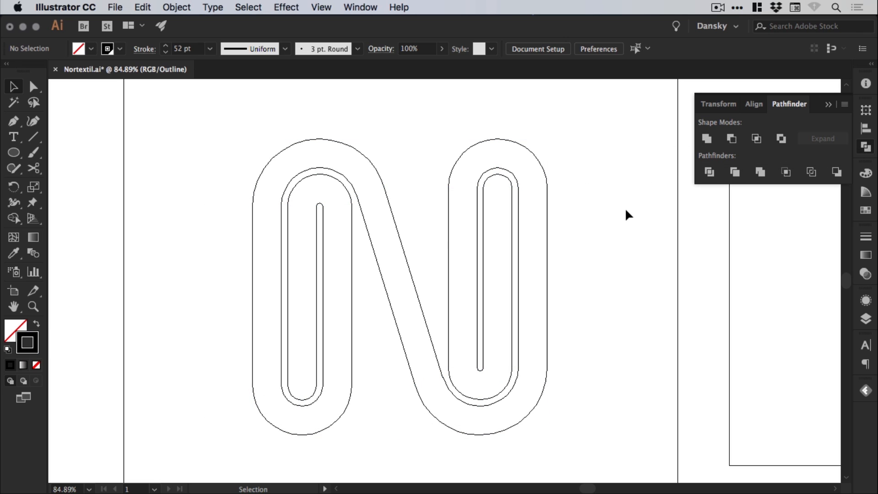
{"action": "mouse_move", "coordinate": [863, 148]}
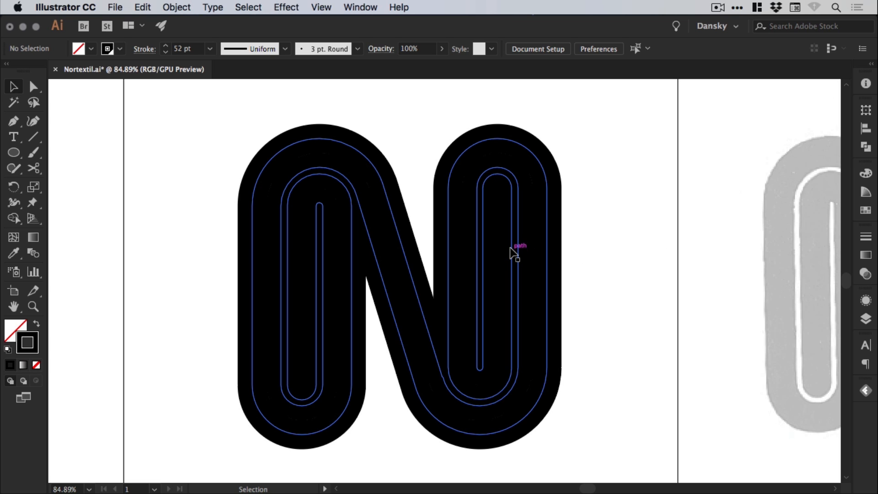
{"action": "left_click", "coordinate": [516, 246]}
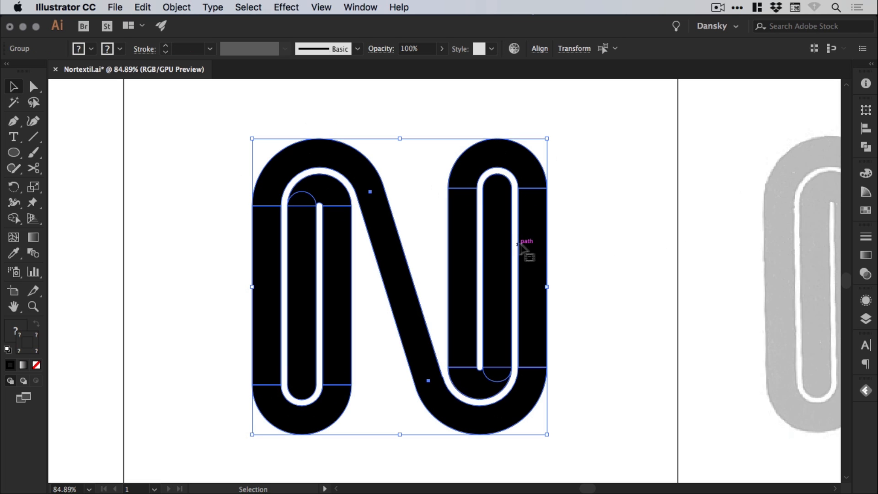
{"action": "mouse_move", "coordinate": [184, 171]}
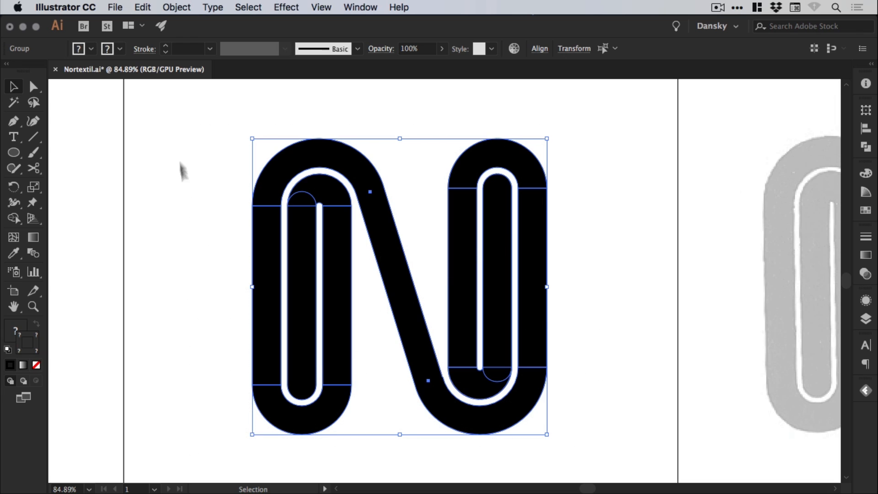
Expand the logo's fill and stroke, then try Pathfinder Unite and undo it
{"action": "left_click", "coordinate": [176, 7]}
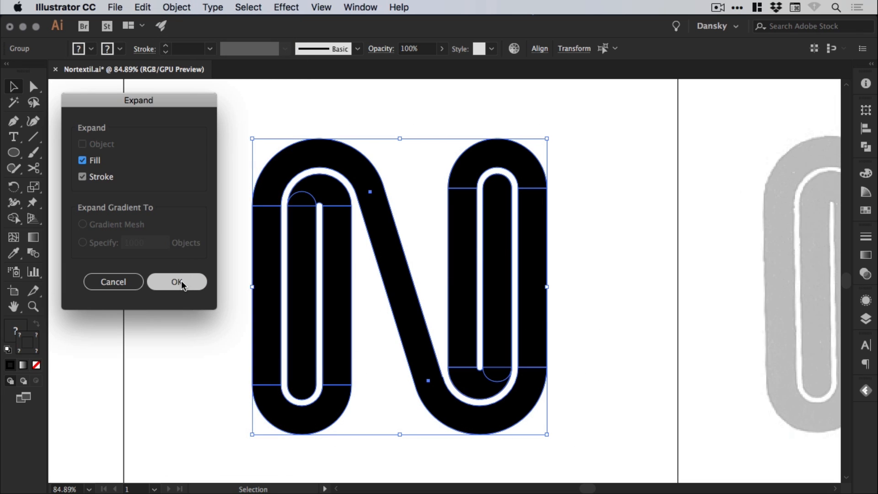
{"action": "left_click", "coordinate": [176, 282]}
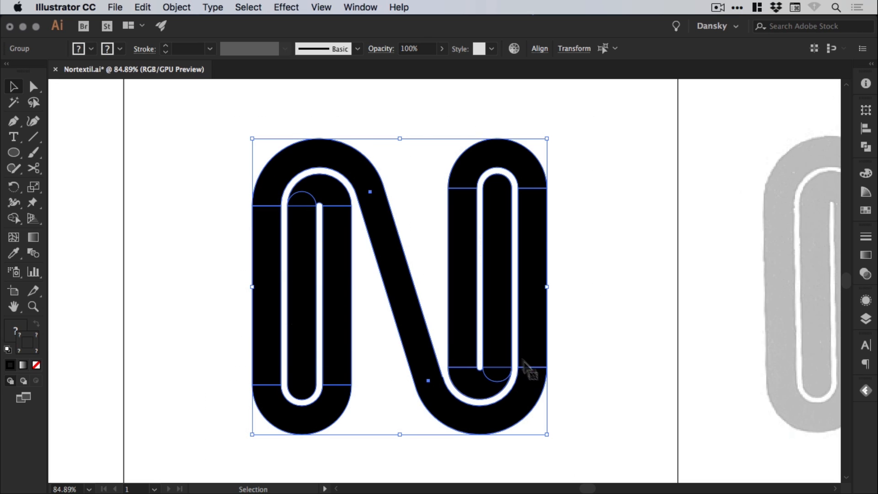
{"action": "mouse_move", "coordinate": [577, 302]}
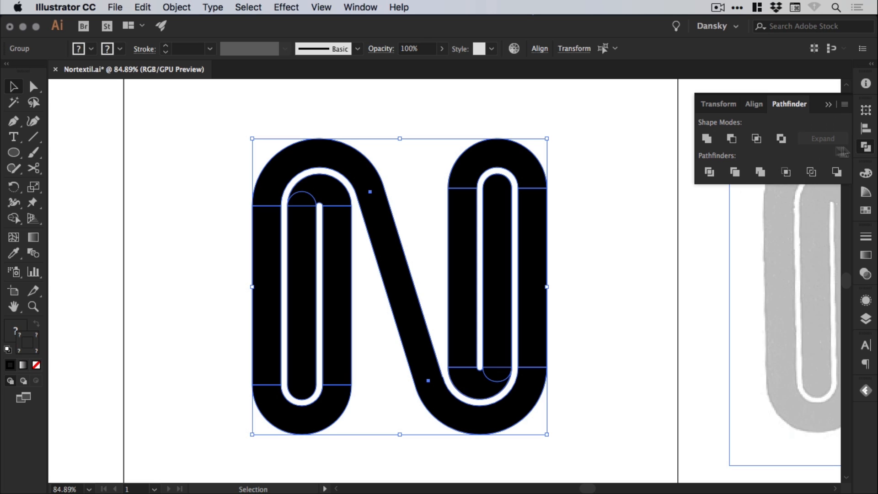
{"action": "mouse_move", "coordinate": [707, 139]}
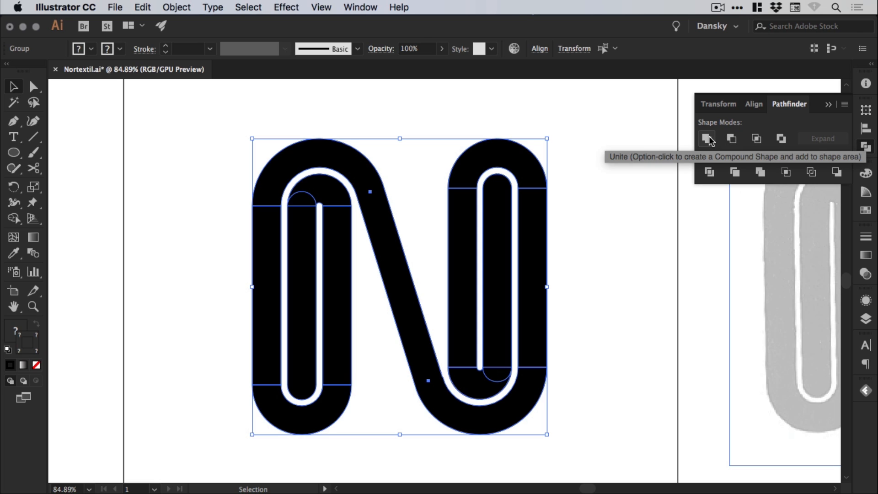
{"action": "left_click", "coordinate": [707, 138]}
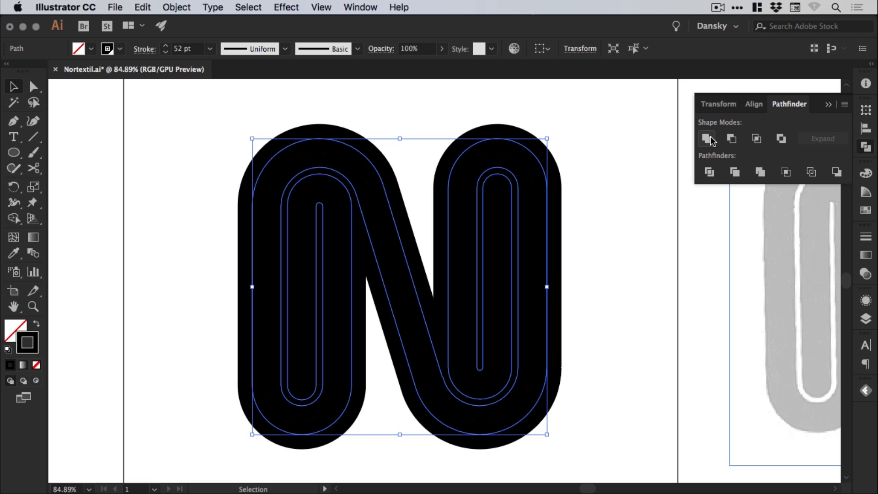
{"action": "left_click", "coordinate": [708, 138]}
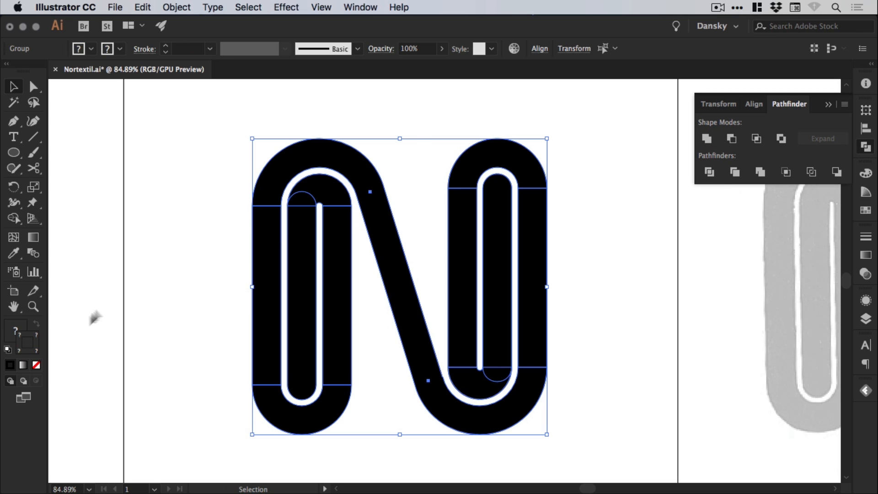
{"action": "mouse_move", "coordinate": [15, 330]}
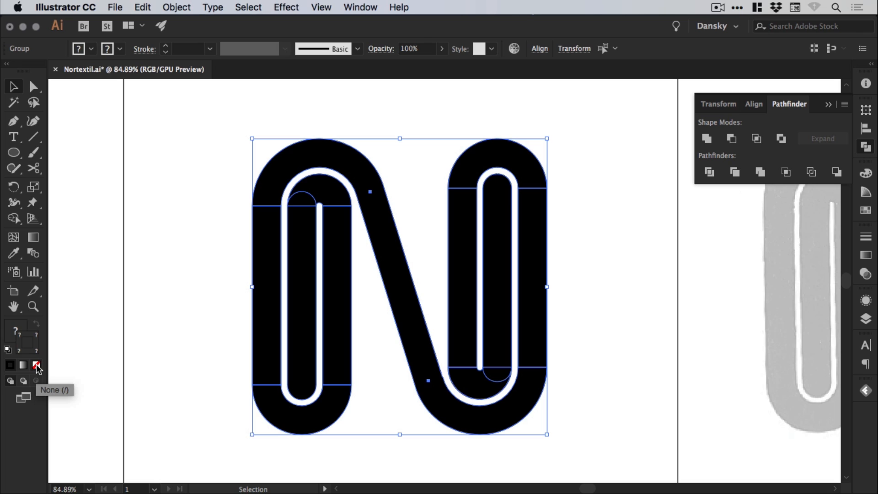
Set the logo's stroke to None and fill to Black, then Unite the pieces
{"action": "left_click", "coordinate": [36, 365]}
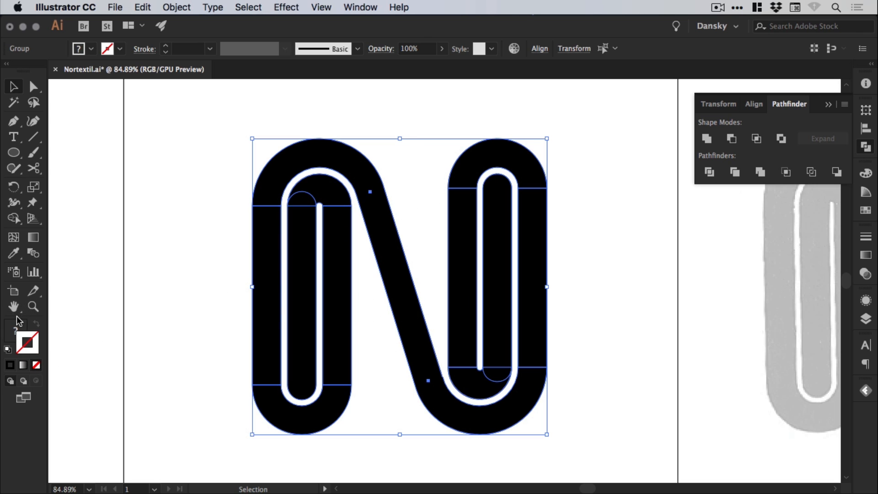
{"action": "left_click", "coordinate": [866, 212]}
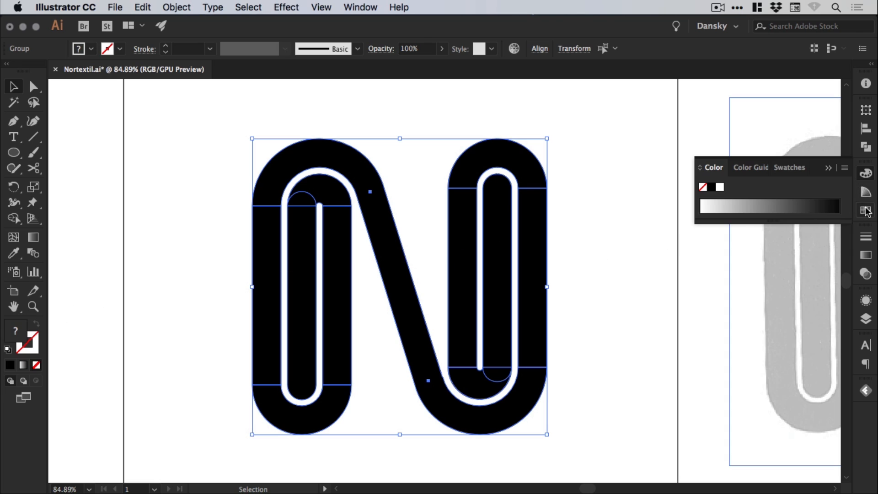
{"action": "left_click", "coordinate": [790, 167]}
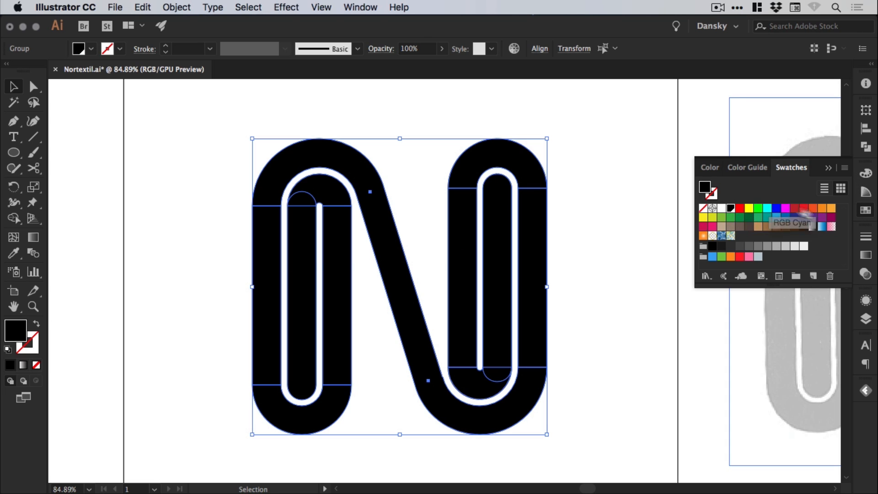
{"action": "mouse_move", "coordinate": [865, 212]}
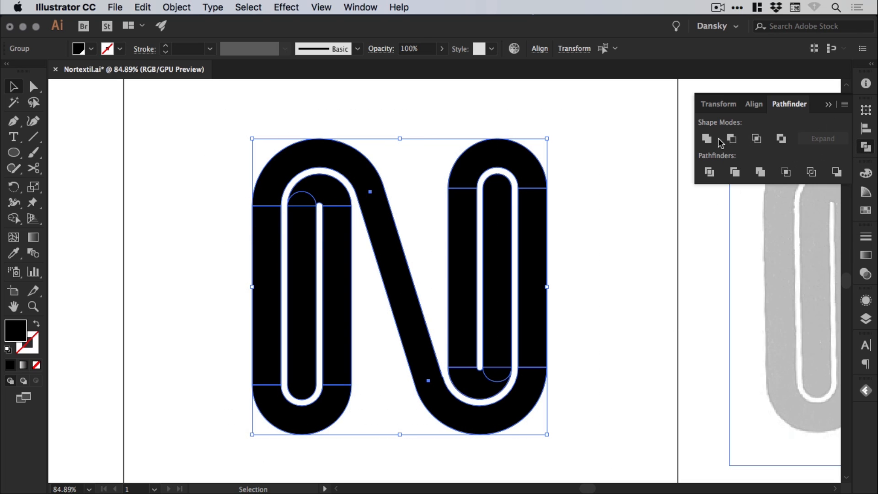
{"action": "left_click", "coordinate": [706, 138]}
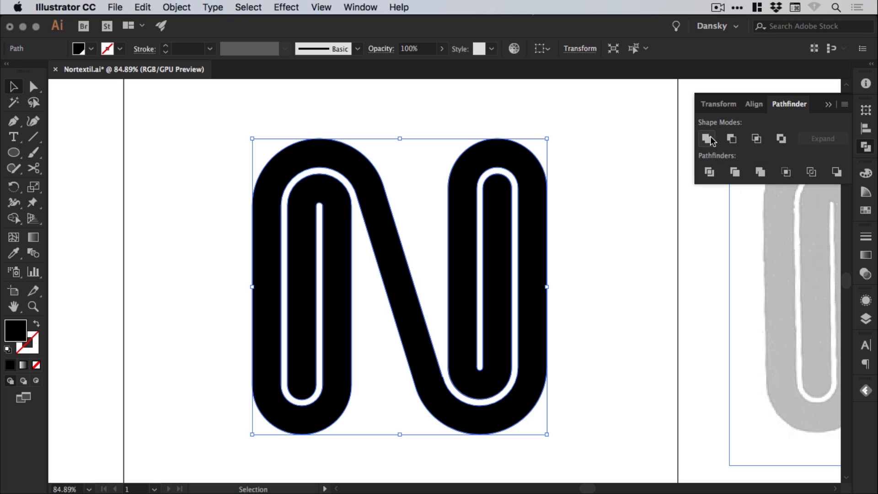
{"action": "mouse_move", "coordinate": [866, 146]}
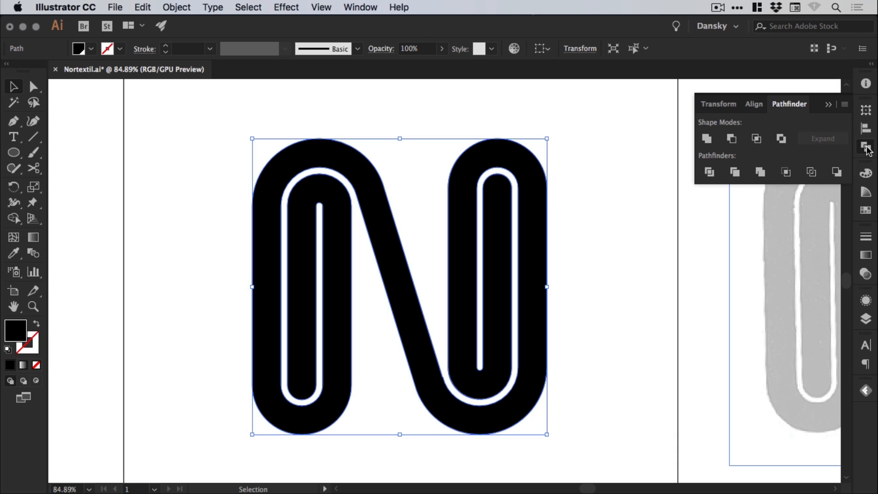
{"action": "left_click", "coordinate": [866, 147]}
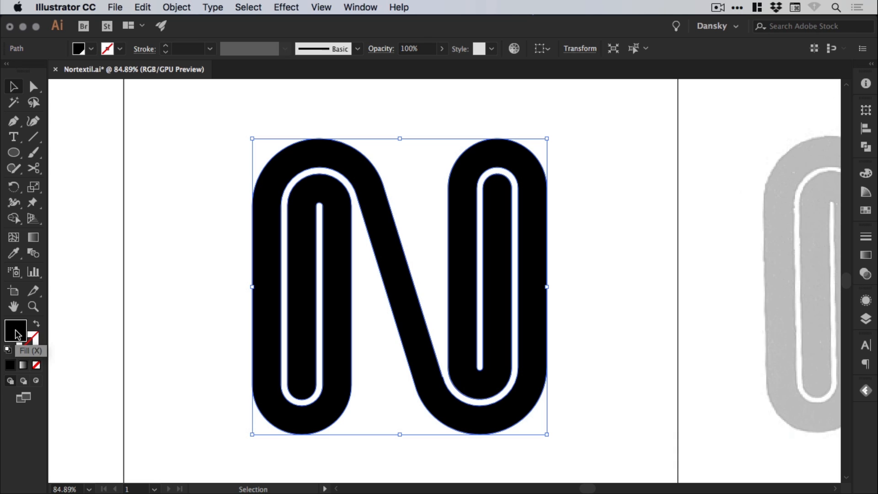
{"action": "mouse_move", "coordinate": [35, 345]}
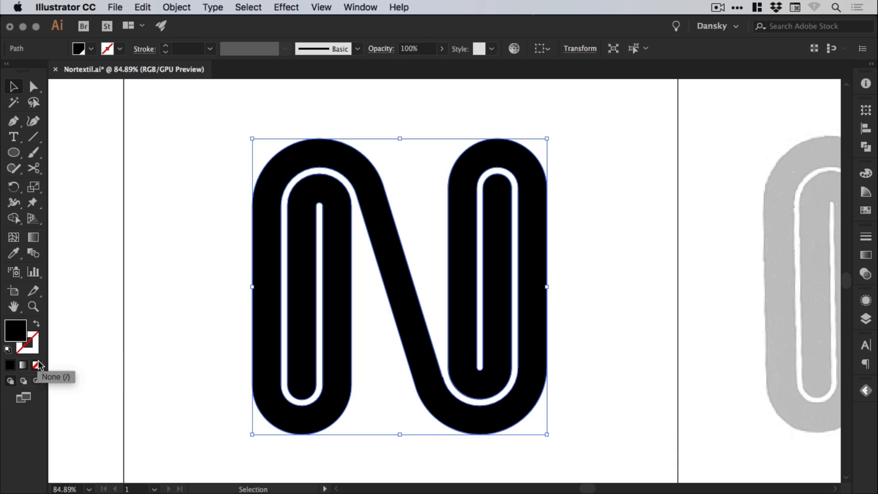
{"action": "mouse_move", "coordinate": [15, 330]}
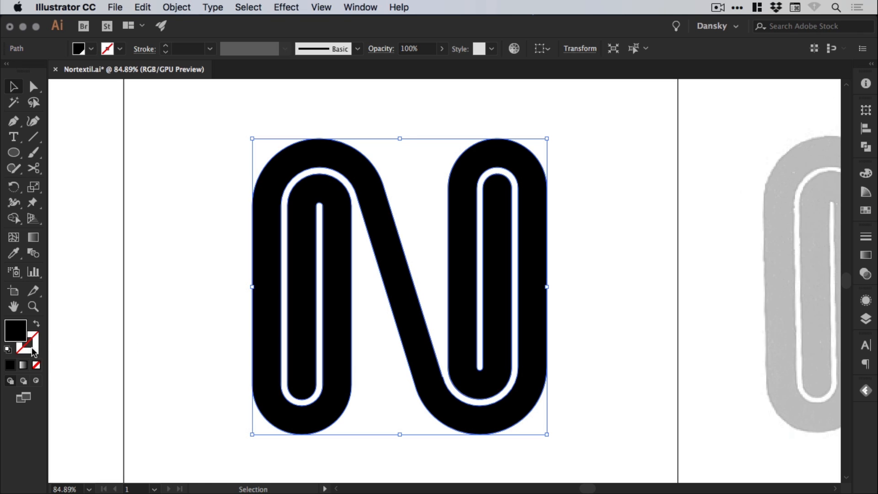
{"action": "mouse_move", "coordinate": [35, 344]}
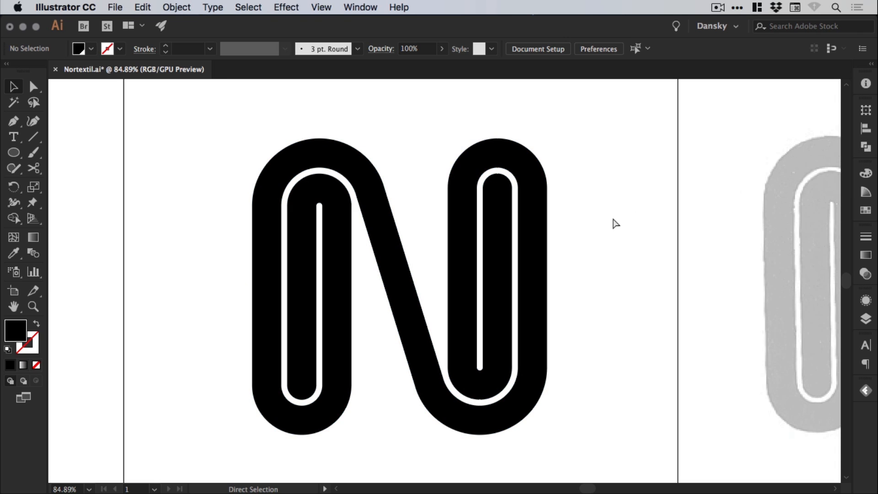
{"action": "key", "text": "cmd+y"}
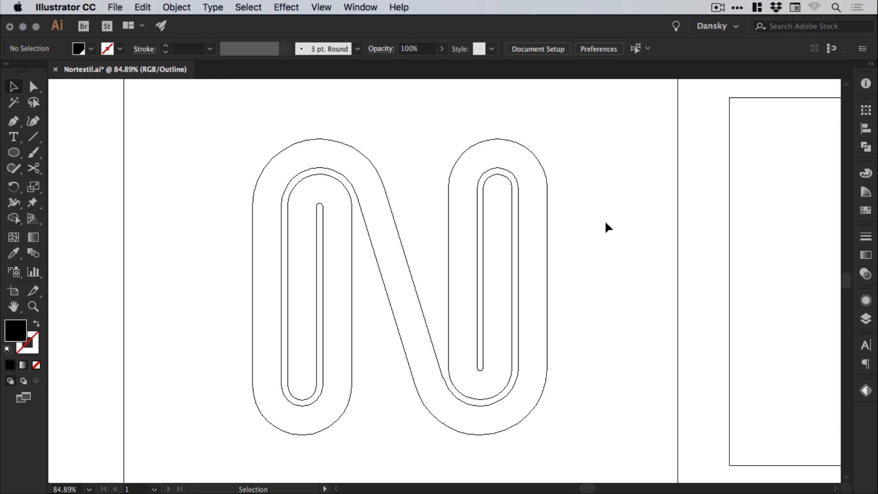
{"action": "key", "text": "cmd+y"}
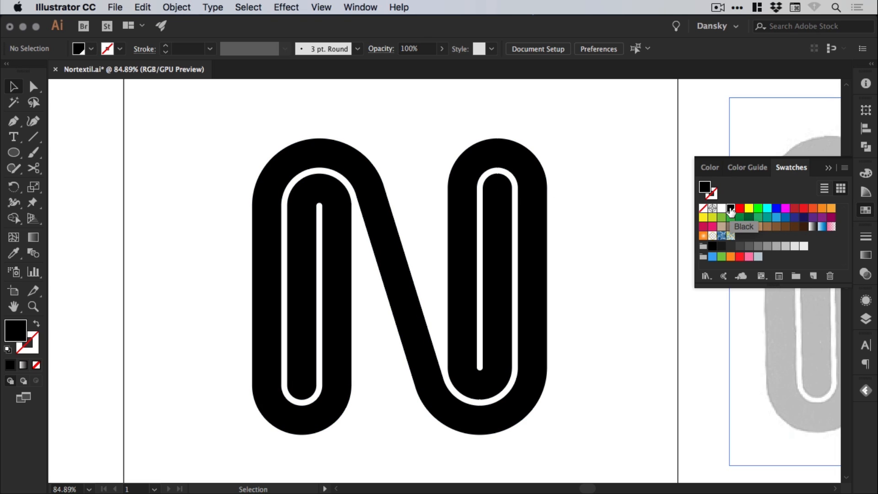
Preview an orange tint on the global Black swatch via its RGB sliders, then cancel
{"action": "double_click", "coordinate": [731, 209]}
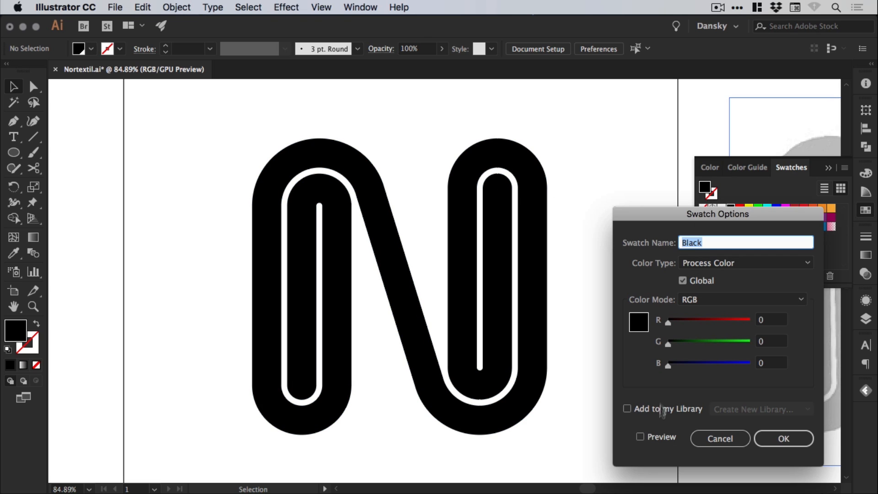
{"action": "left_click_drag", "start_coordinate": [668, 320], "coordinate": [713, 319]}
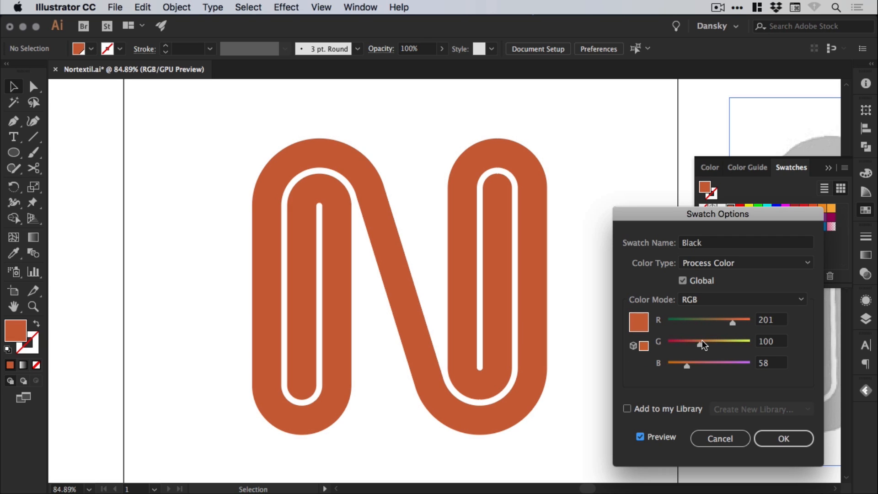
{"action": "left_click", "coordinate": [783, 439]}
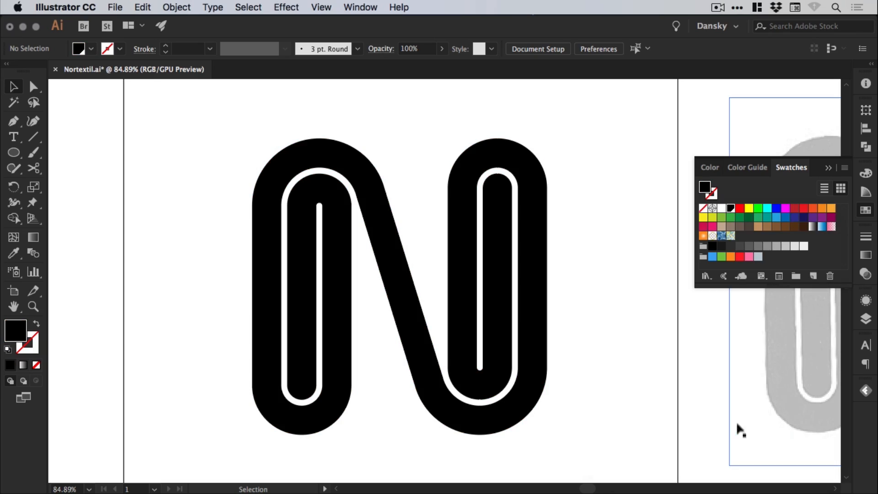